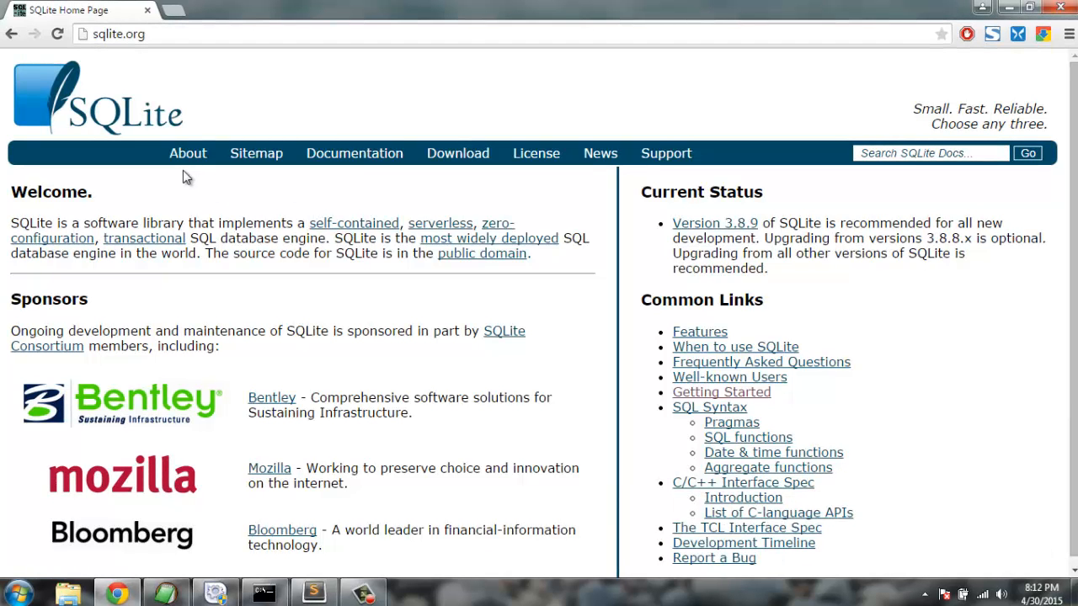
mouse_move(135, 344)
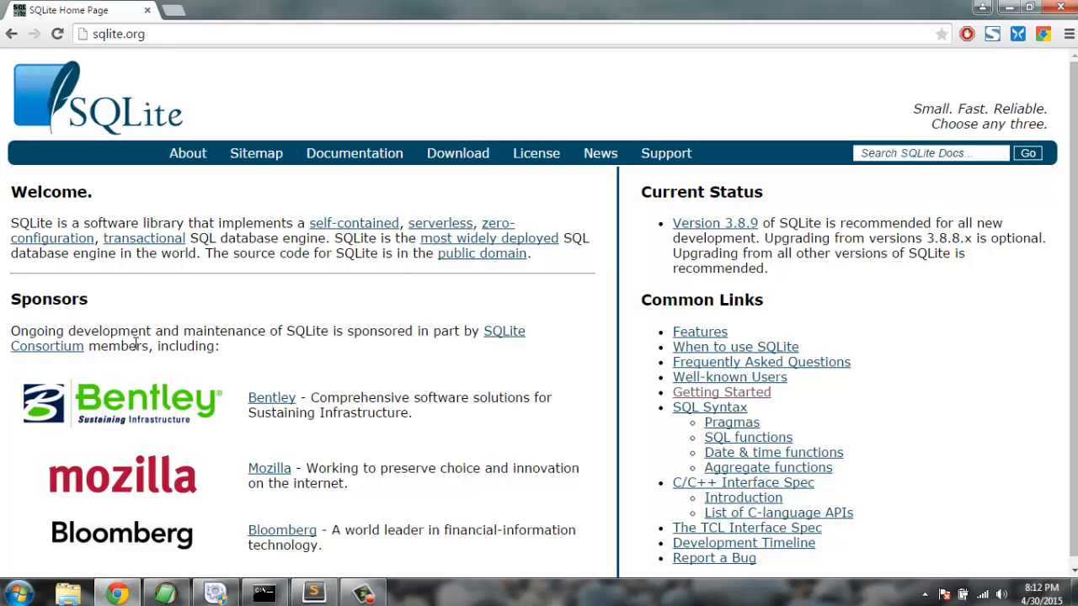
mouse_move(133, 373)
text(p)
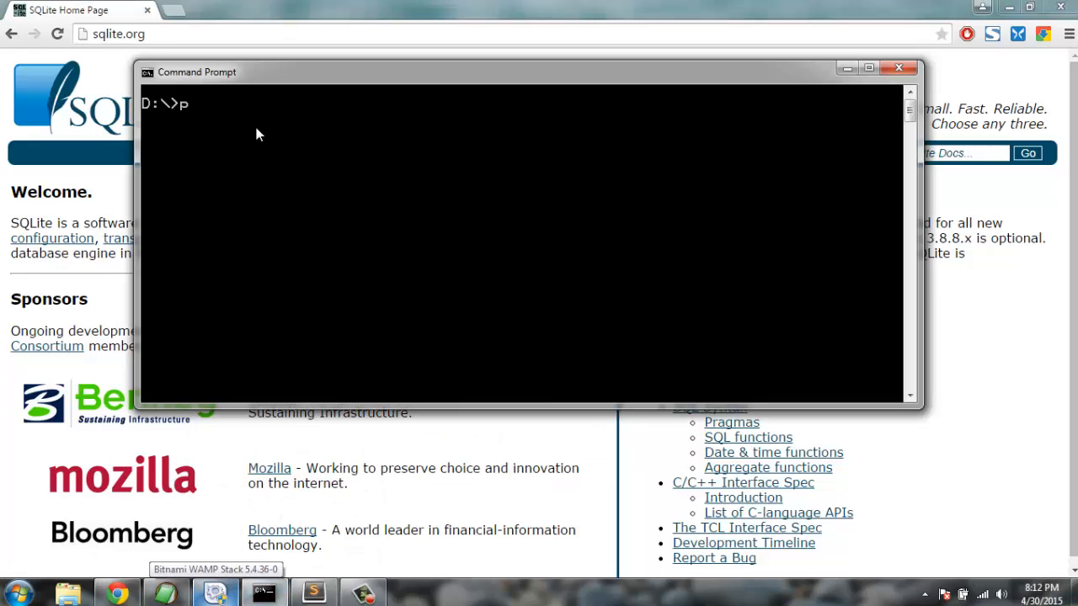
- Start the Python interpreter and import the sqlite3 module
text(ython)
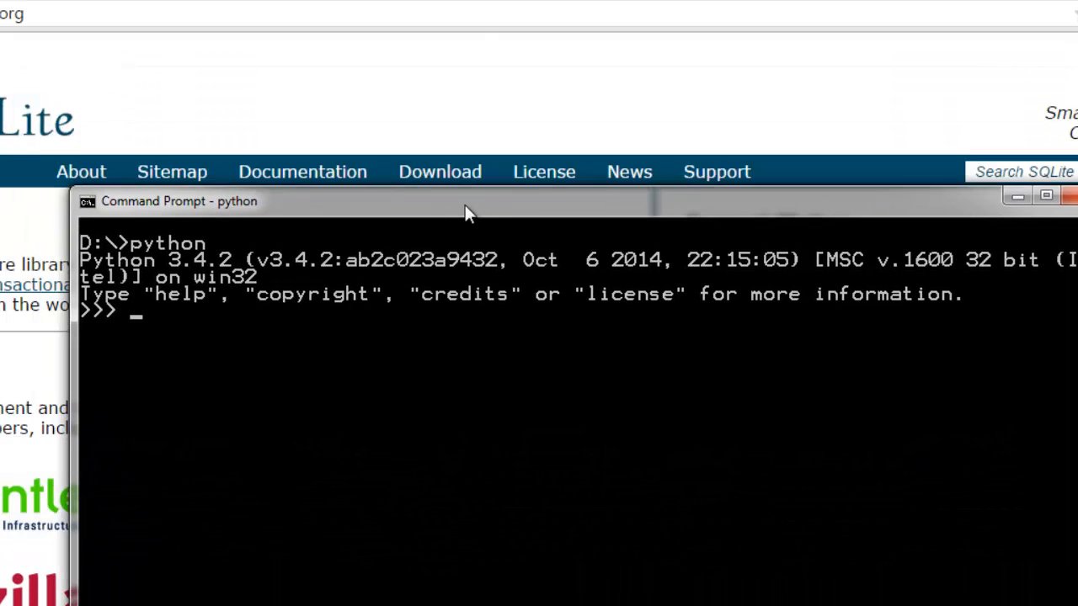
mouse_move(437, 361)
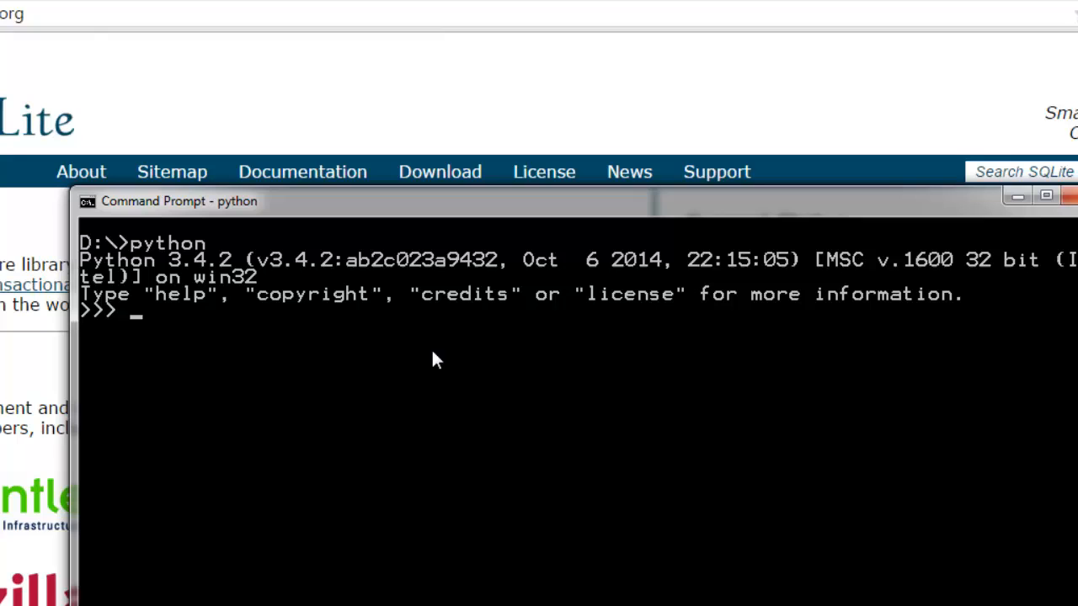
text(im)
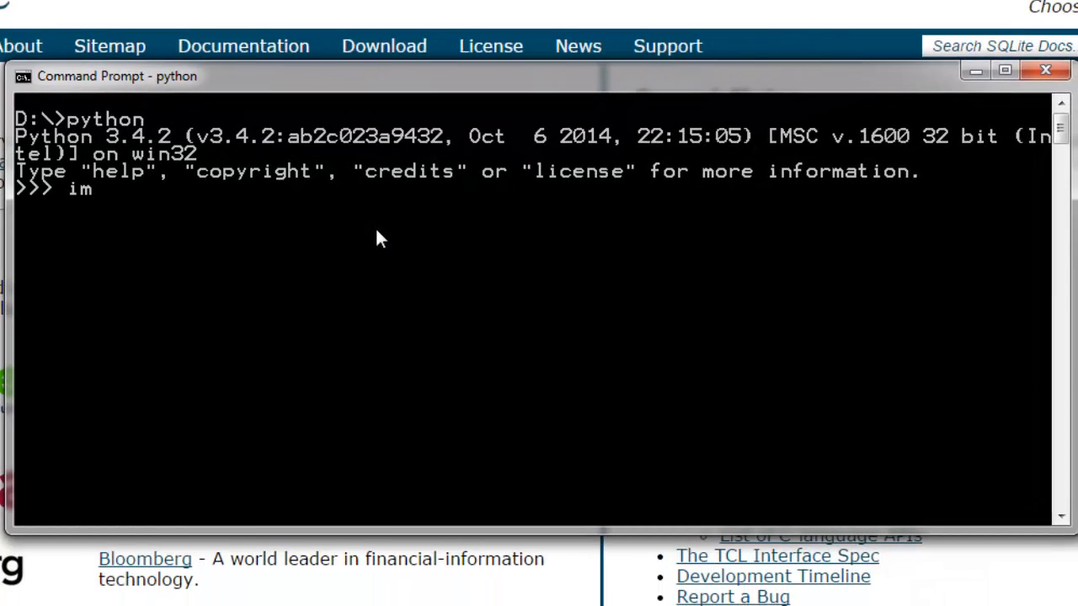
text(port sqlit)
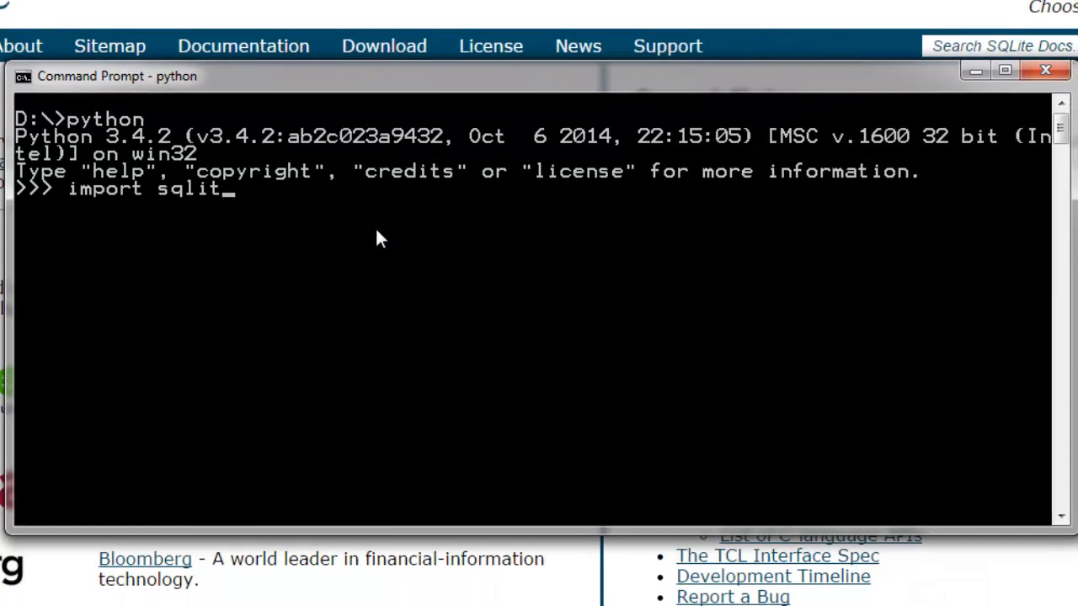
text(e3)
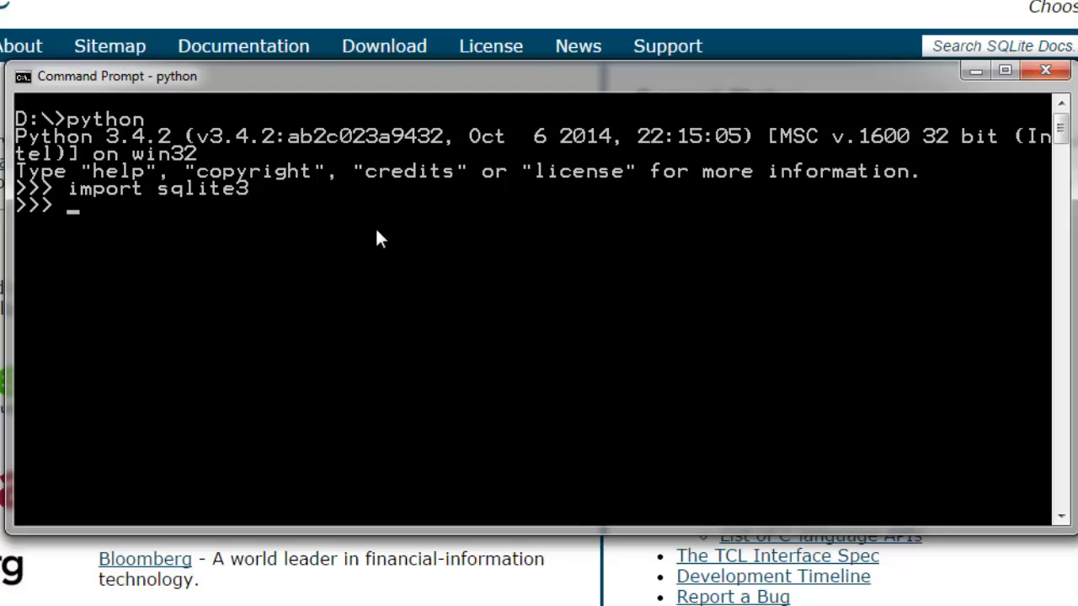
- Open a connection conn = sqlite3.connect('test2.db')
text(conn)
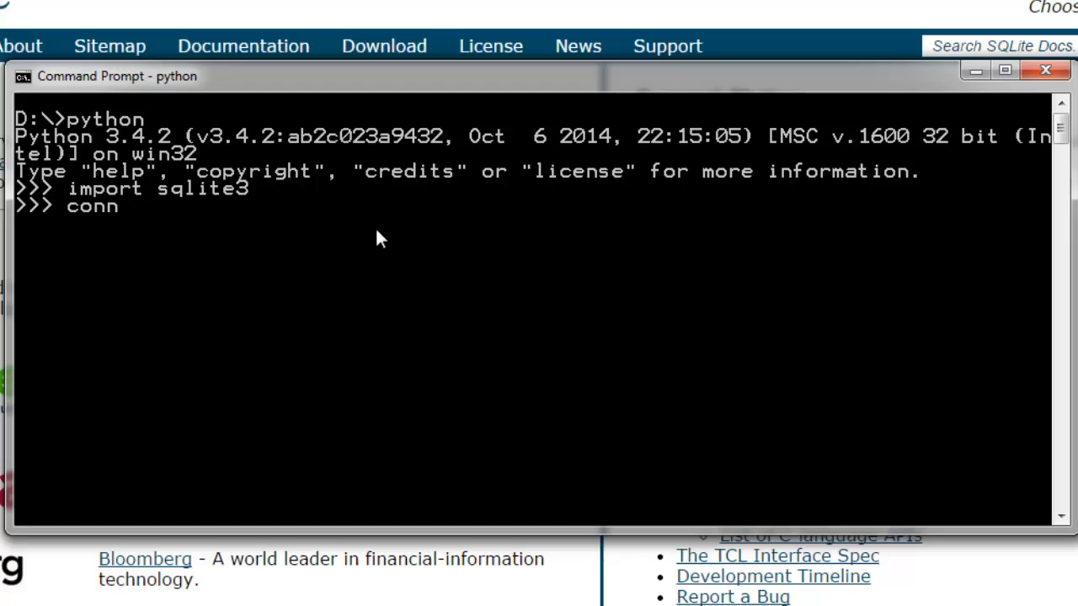
text(=)
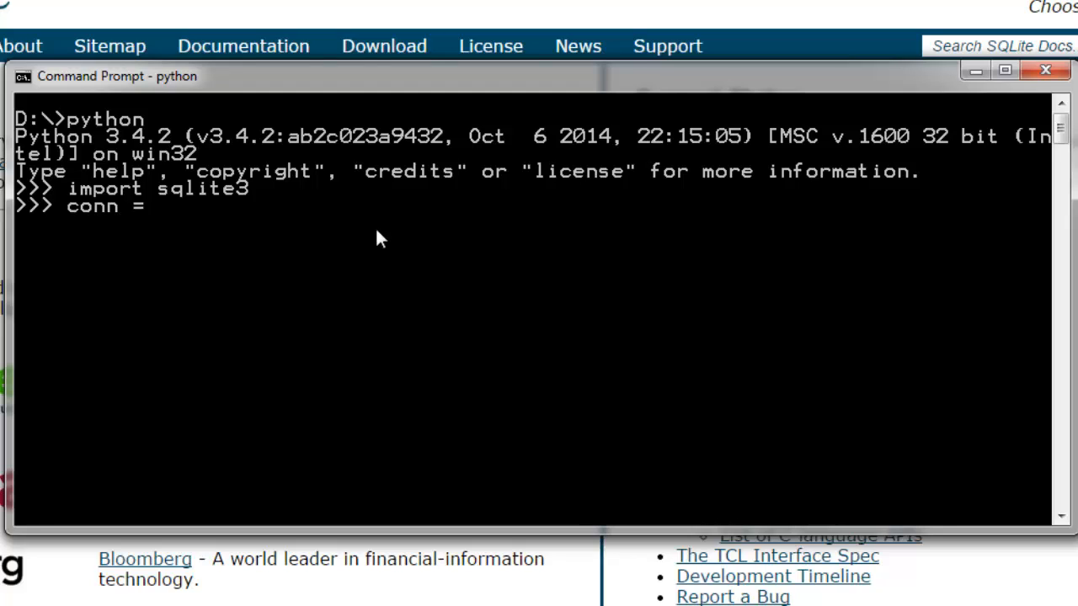
text(sqlite3.)
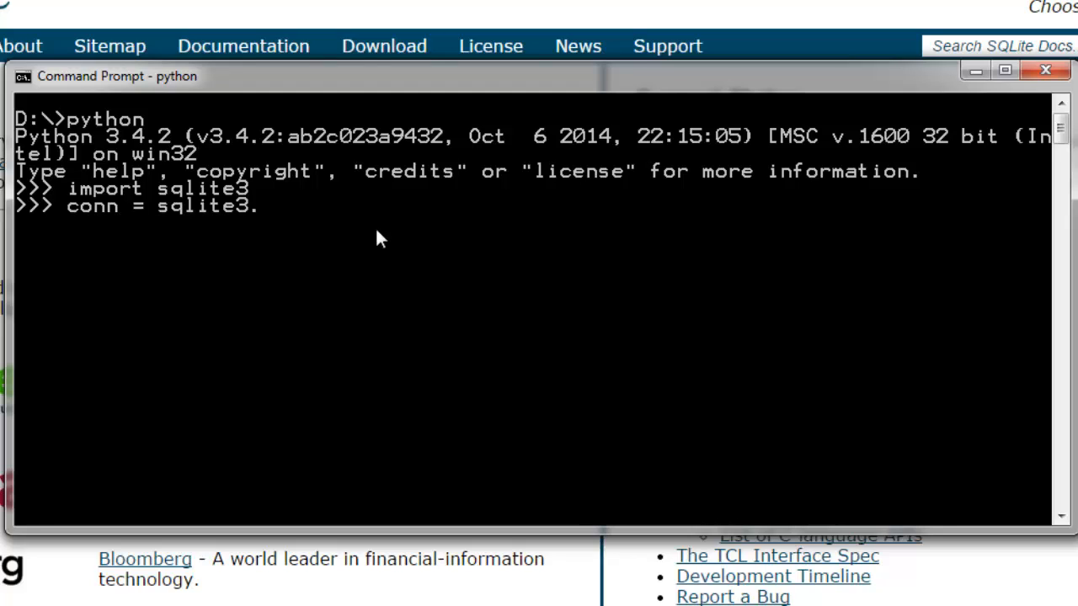
text(connec)
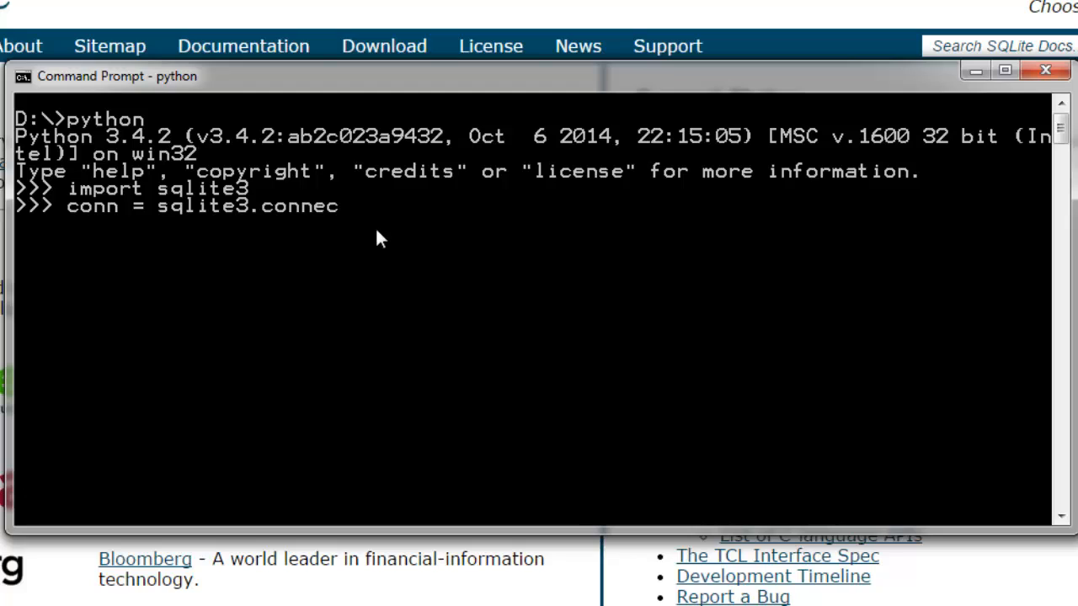
text((')
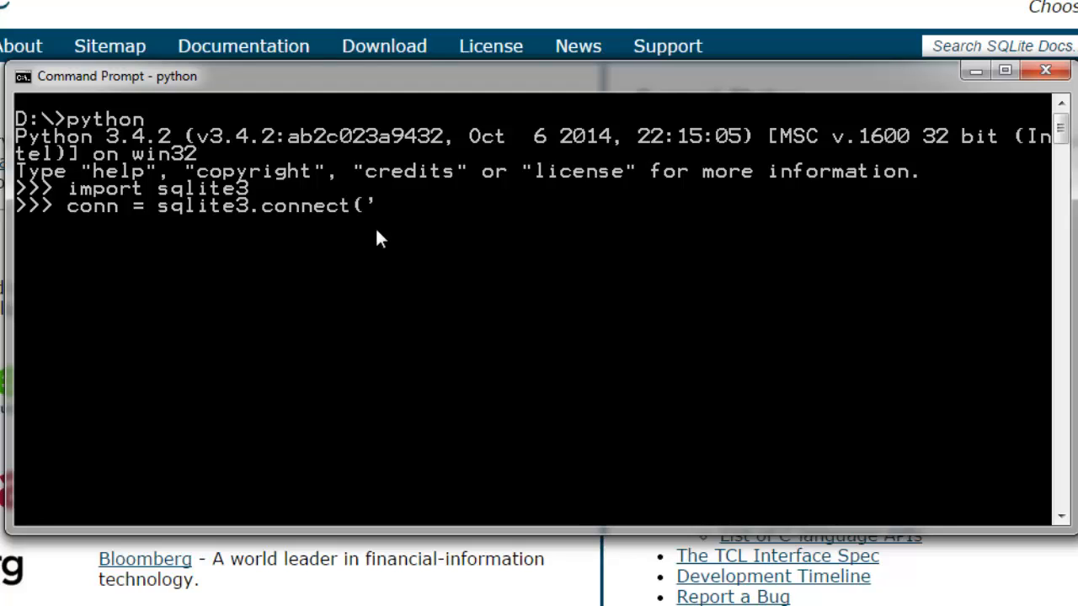
text(test2.)
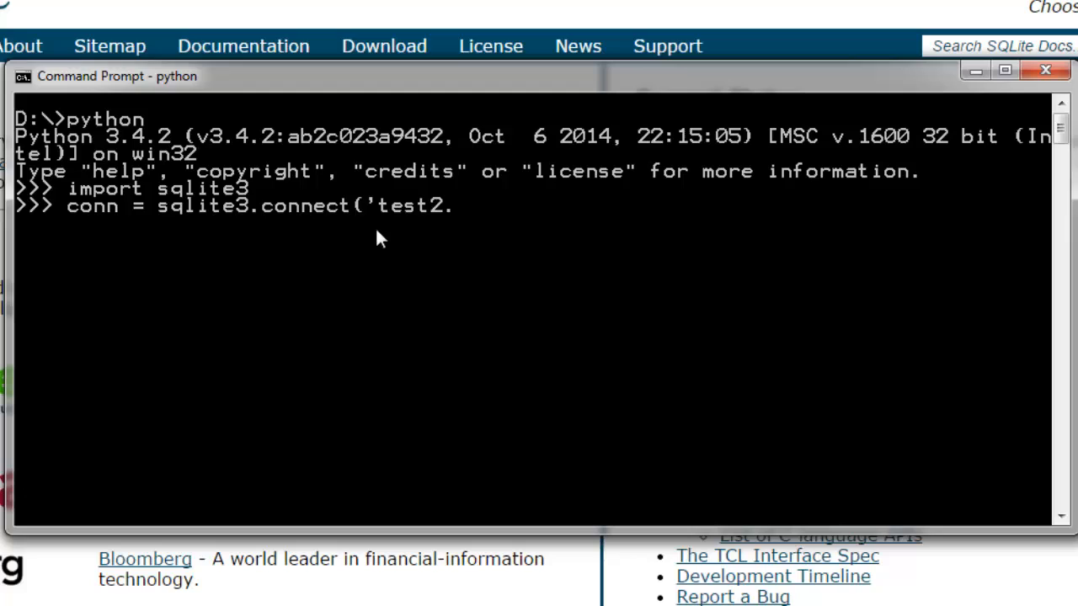
text(db'))
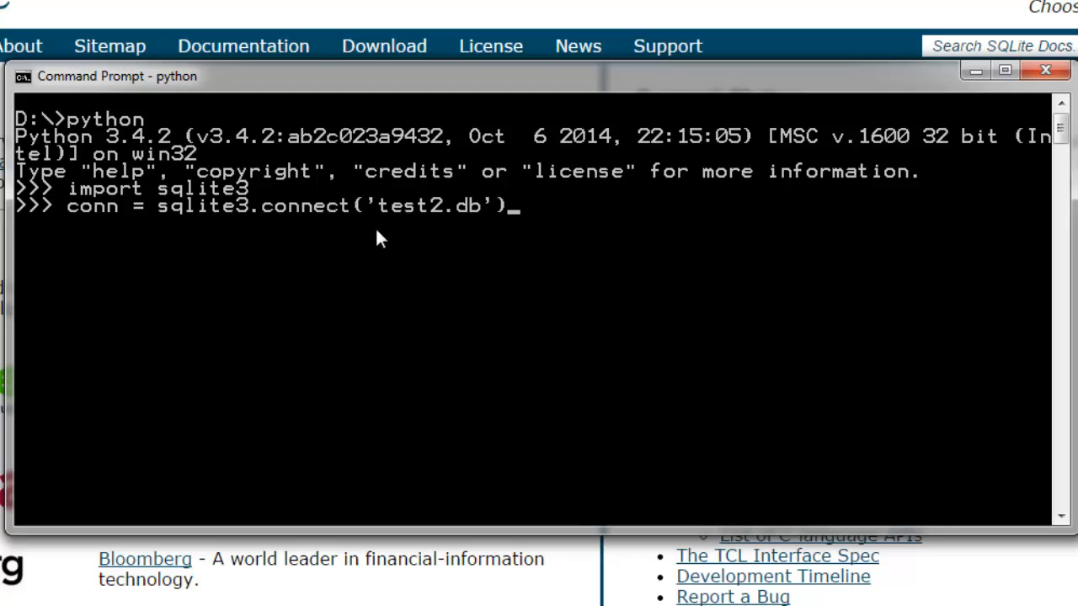
key(enter)
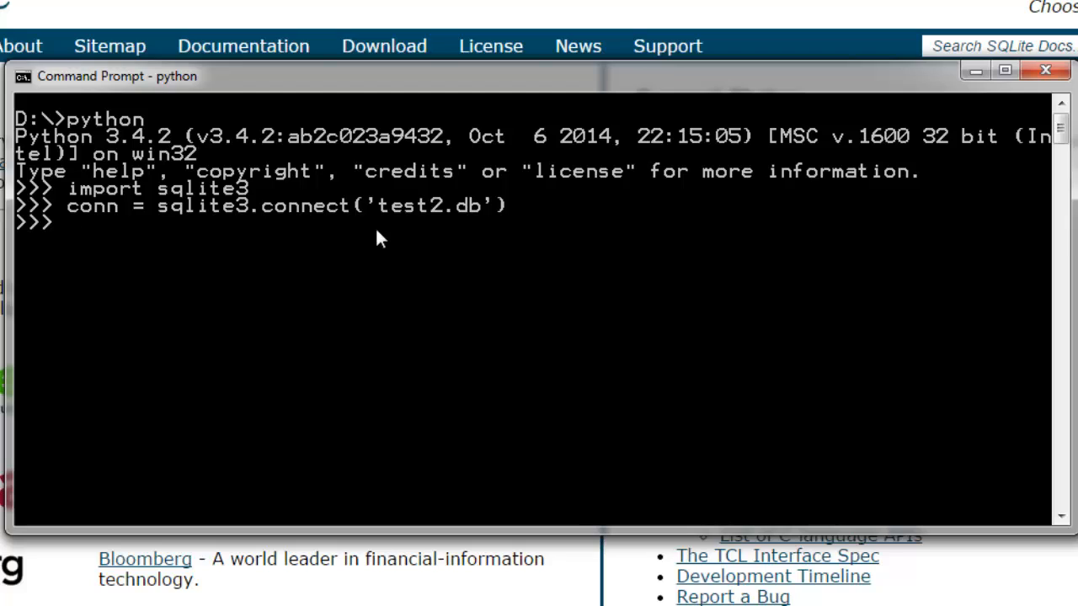
- Execute CREATE TABLE COMPANY2 with ID INT PRIMARY KEY, NAME TEXT, AGE INT, SALARY INT, all NOT NULL
text(conn.)
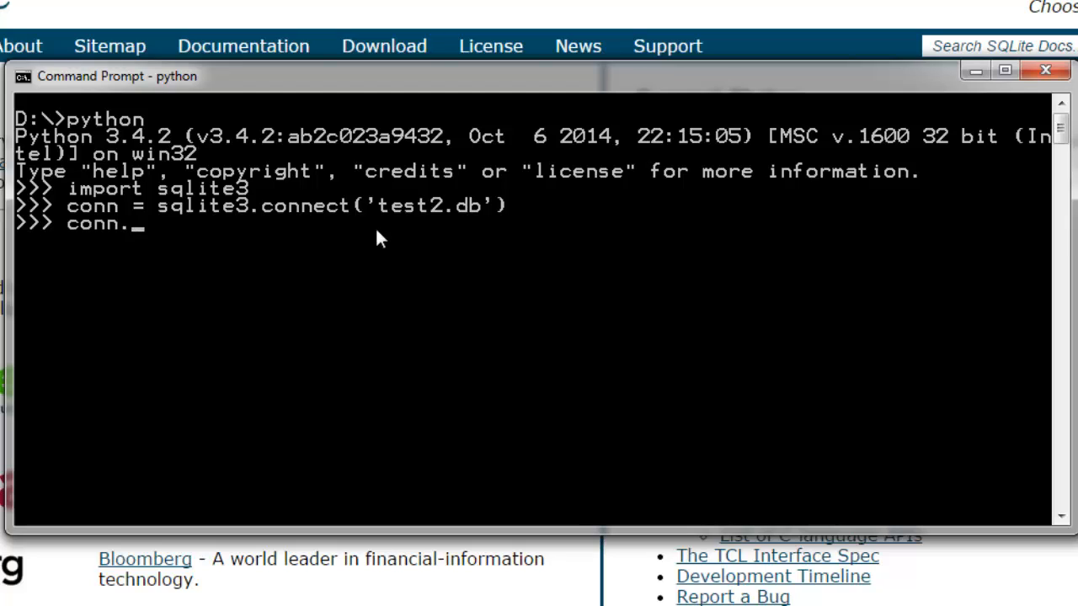
text(execute)
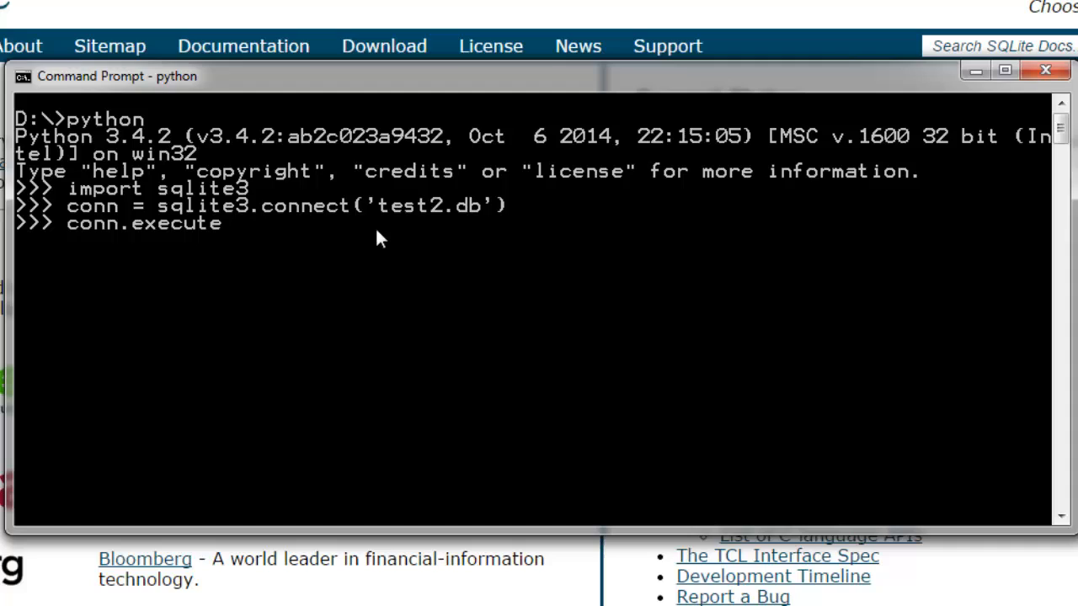
text(()
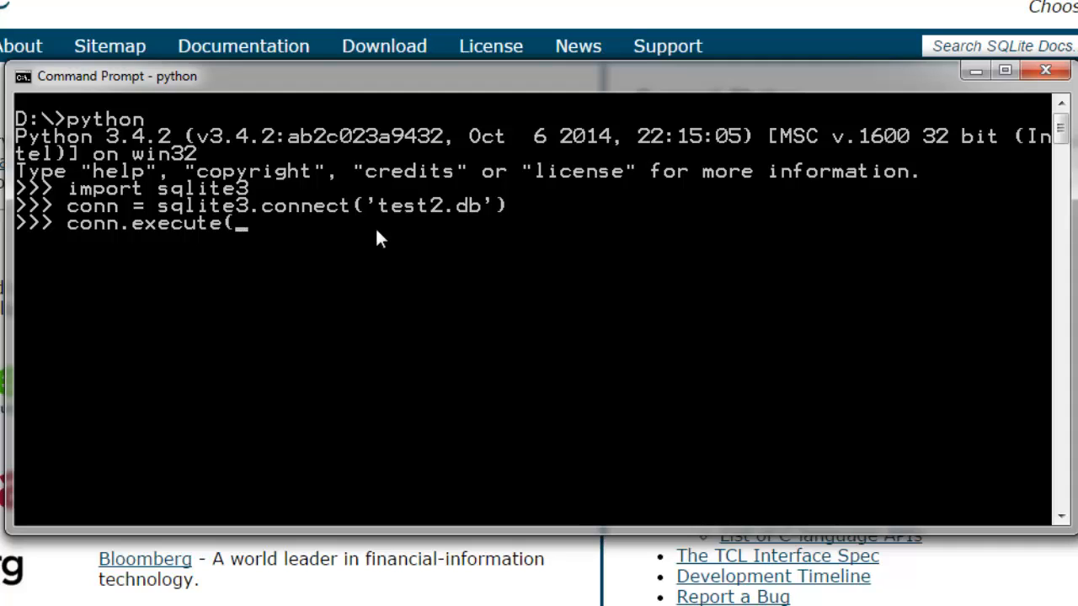
text(''')
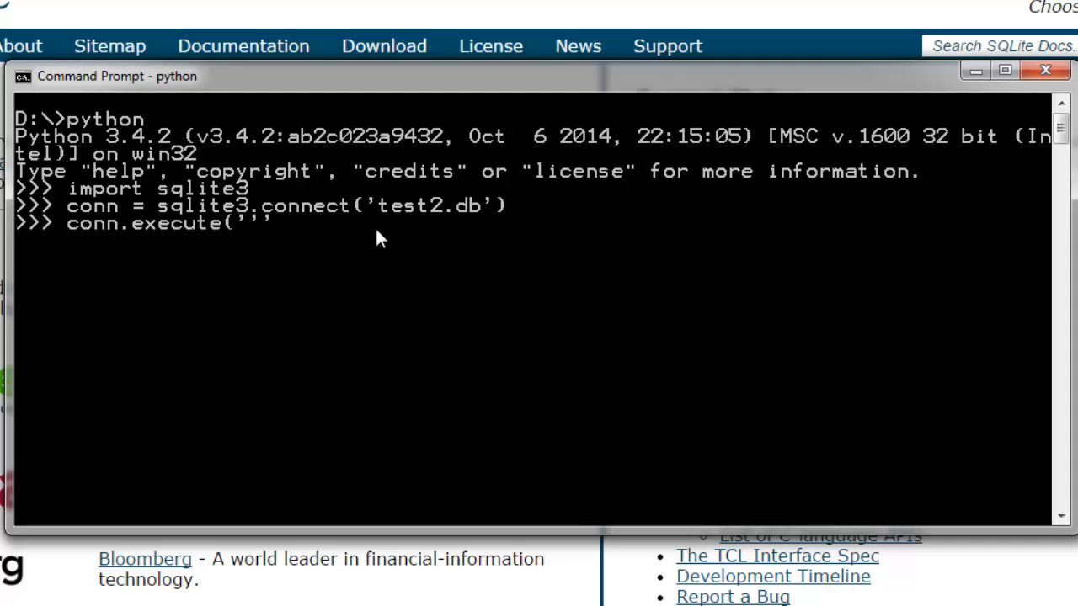
text(C)
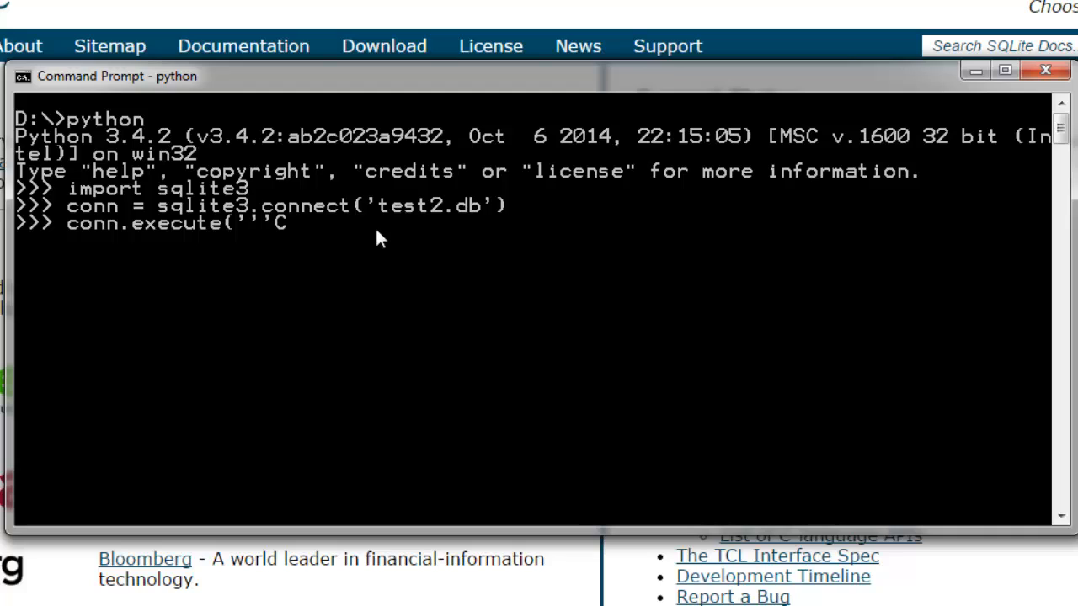
text(REATE TABLE)
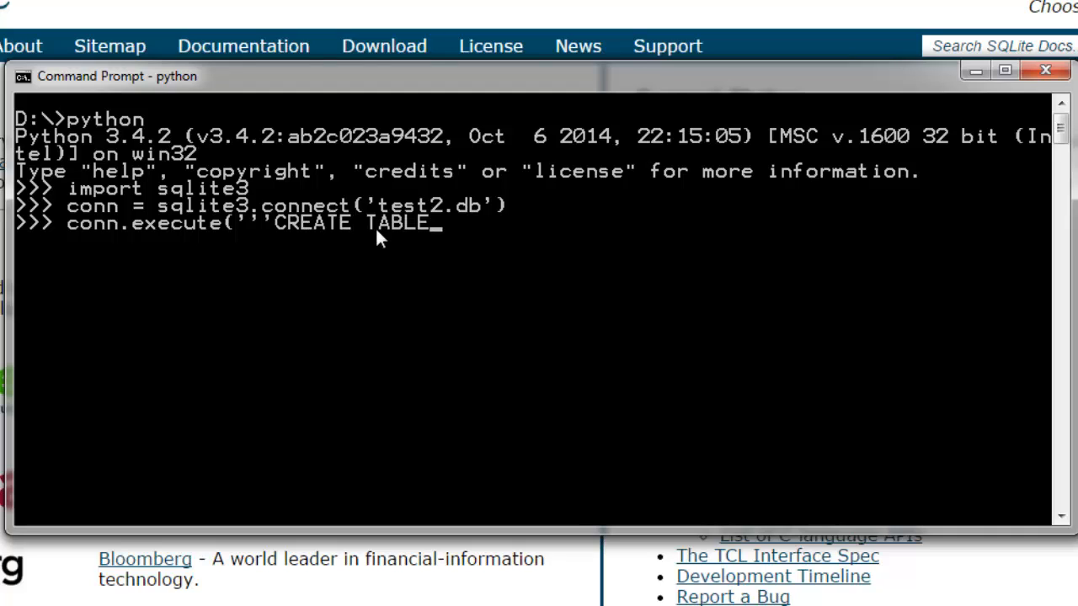
text(COMPANY)
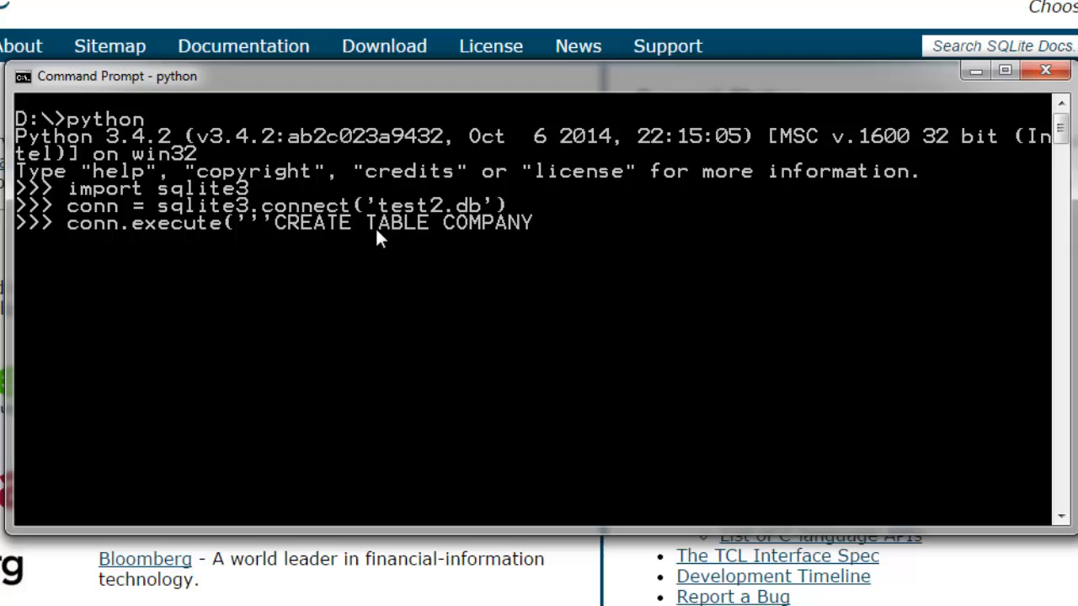
text(2)
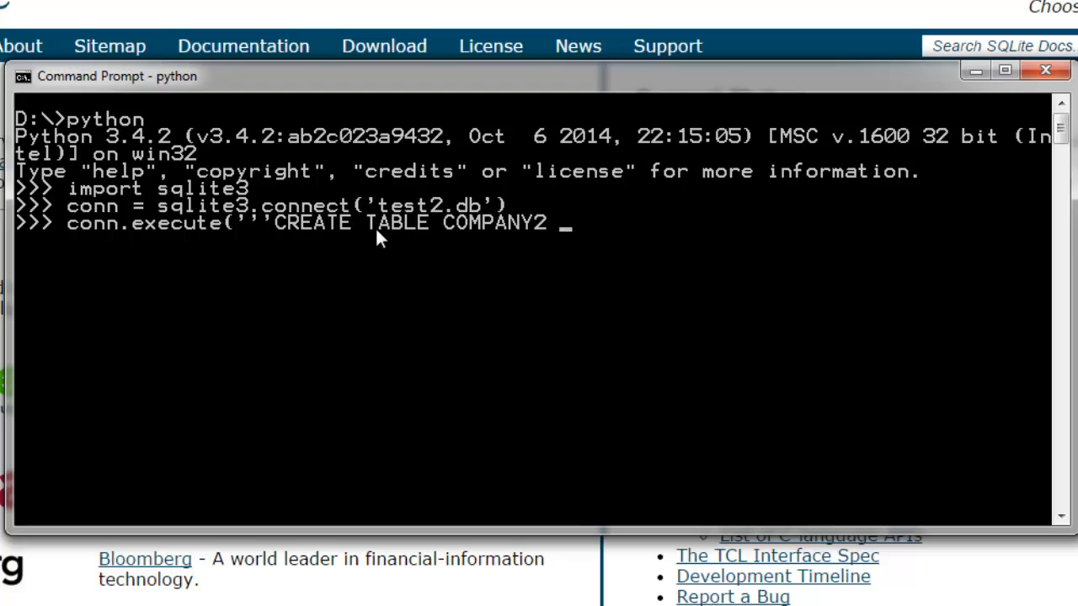
text(()
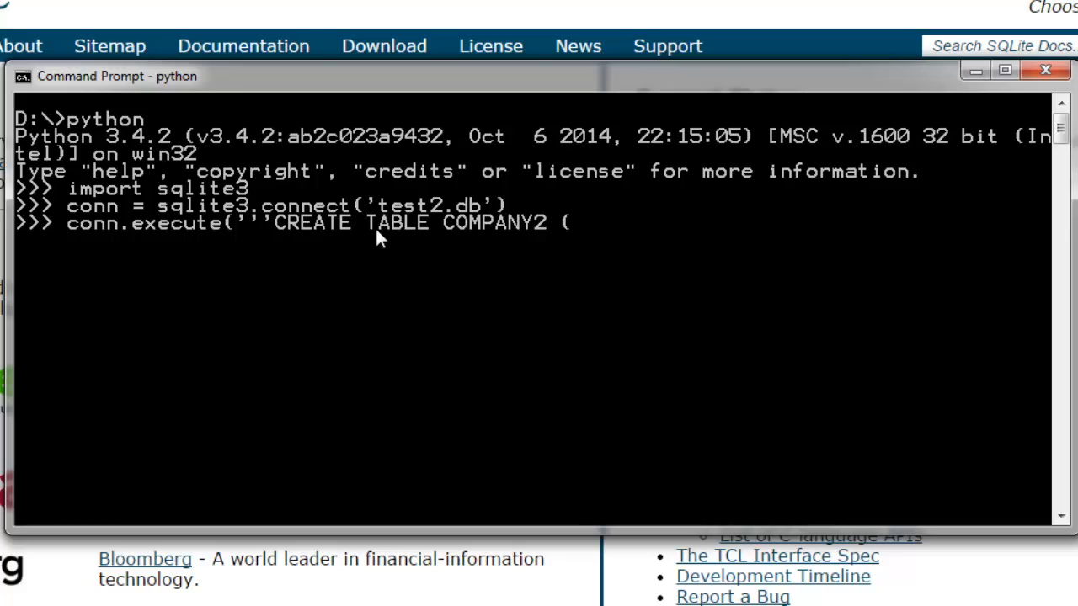
text(ID, NAME,A)
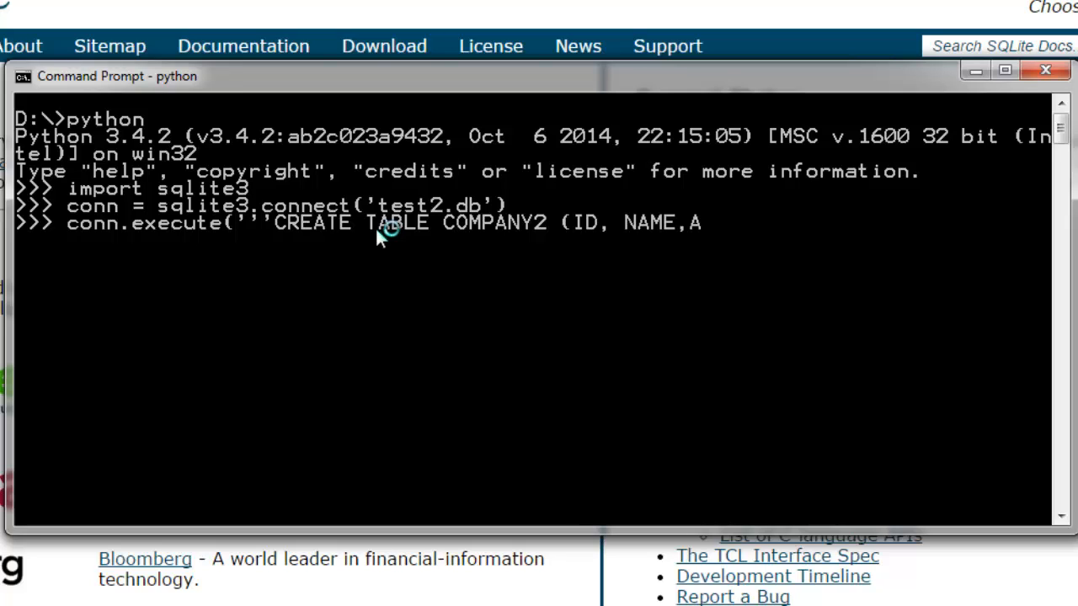
text(AGE,SALAR)
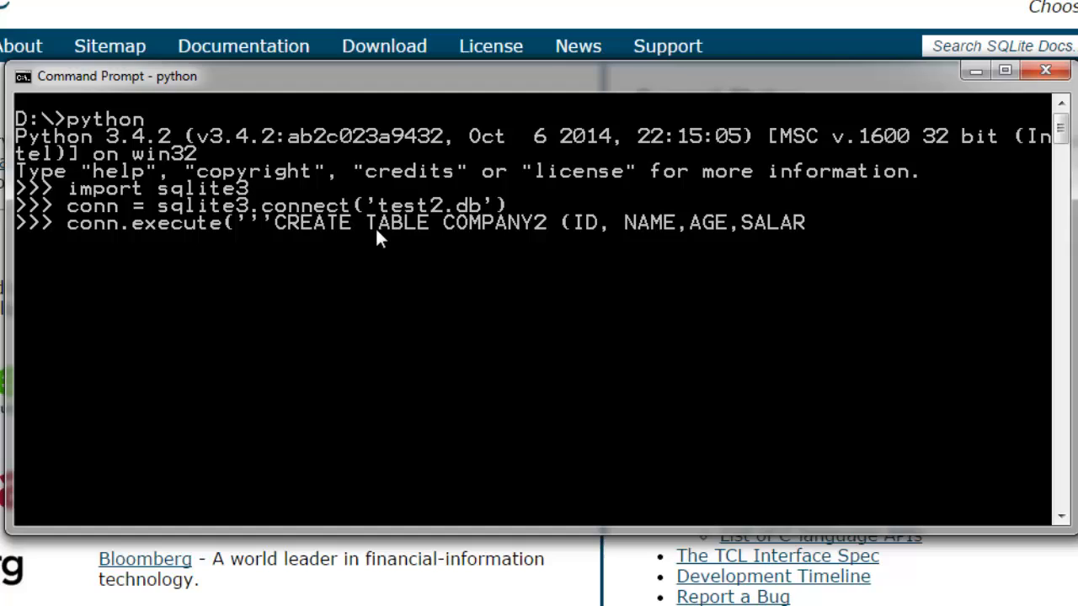
text(Y) VAL)
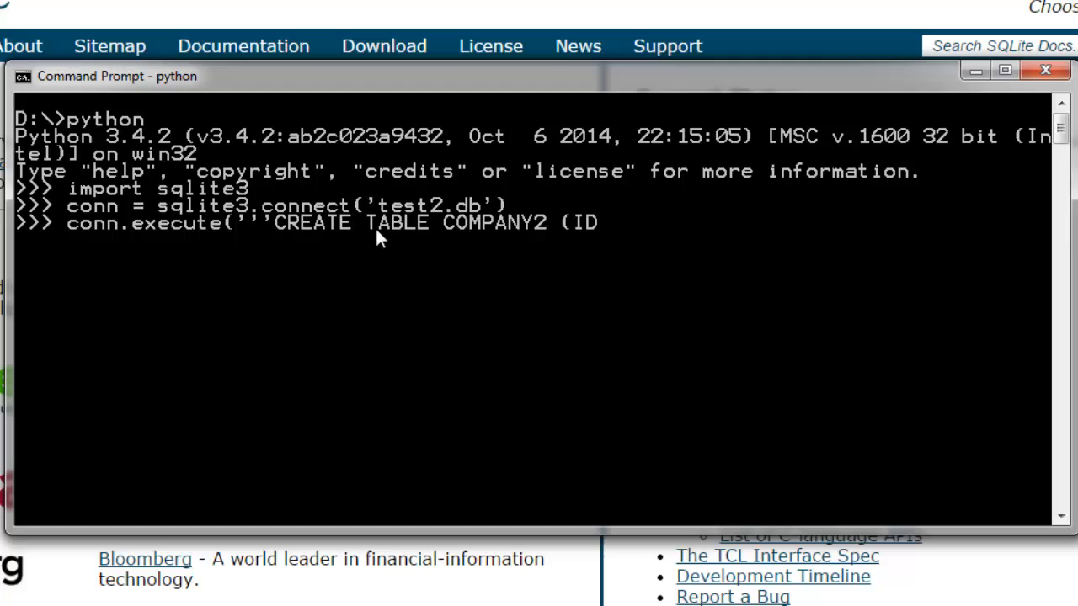
text(INT)
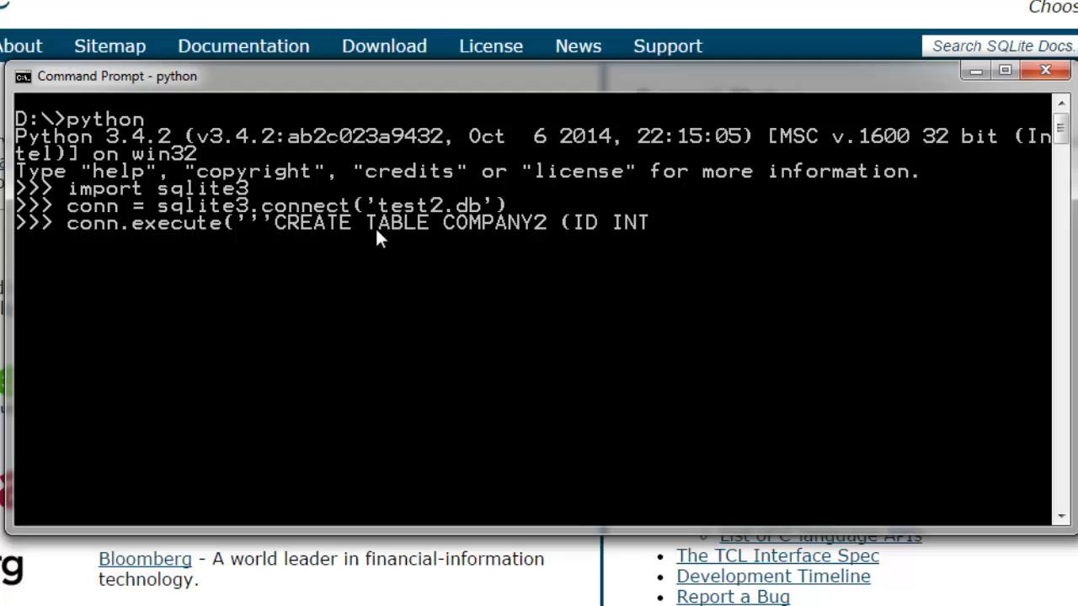
text(PRIMARY KE)
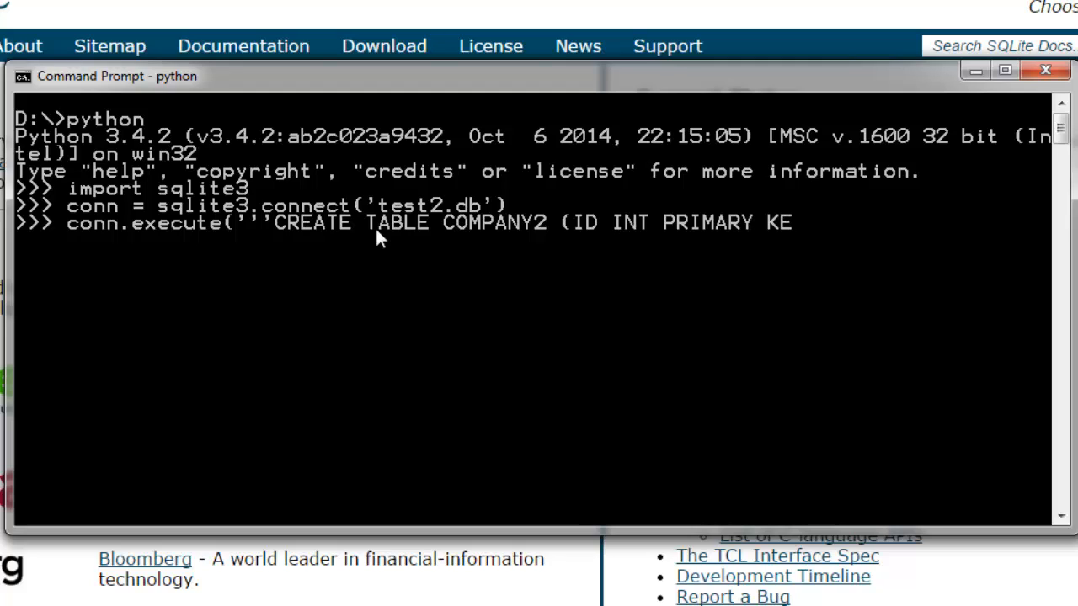
text(Y NOT NULL)
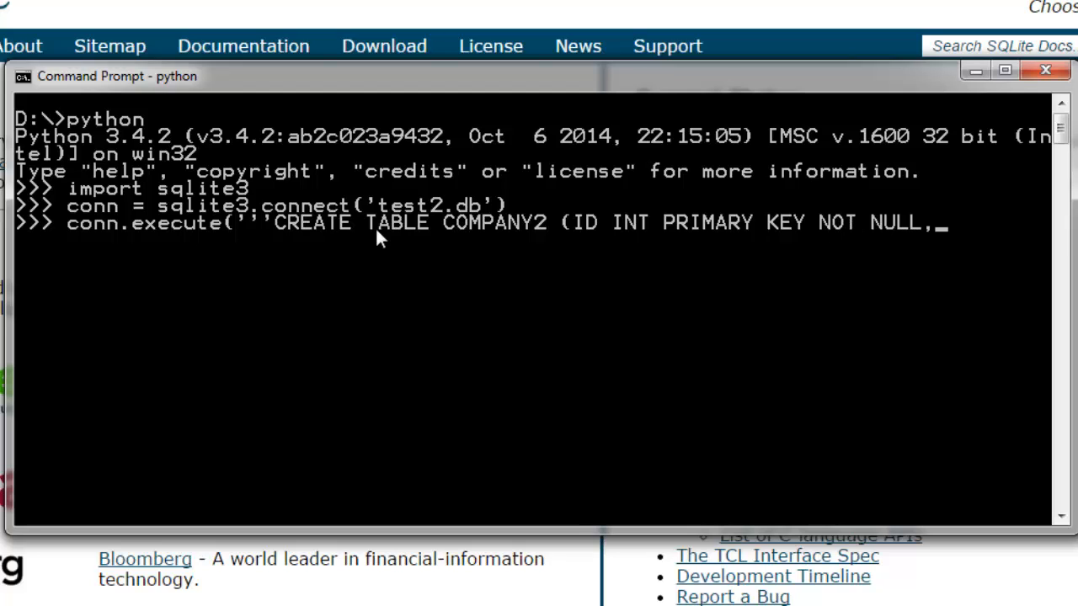
text(,NAME TEXT NOT NULL,A)
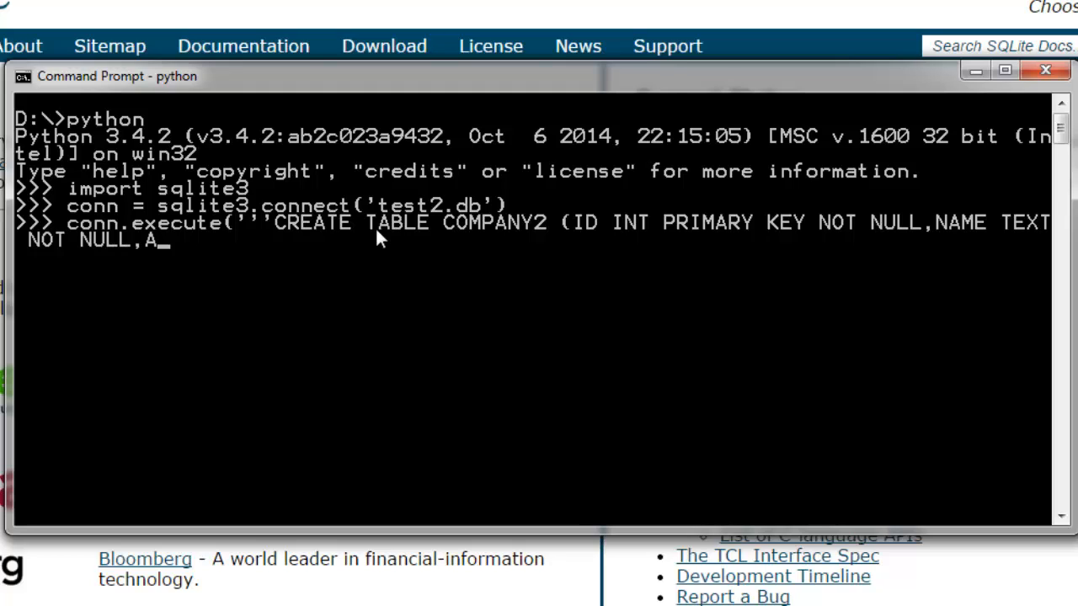
text(GE INT NOT NULL,)
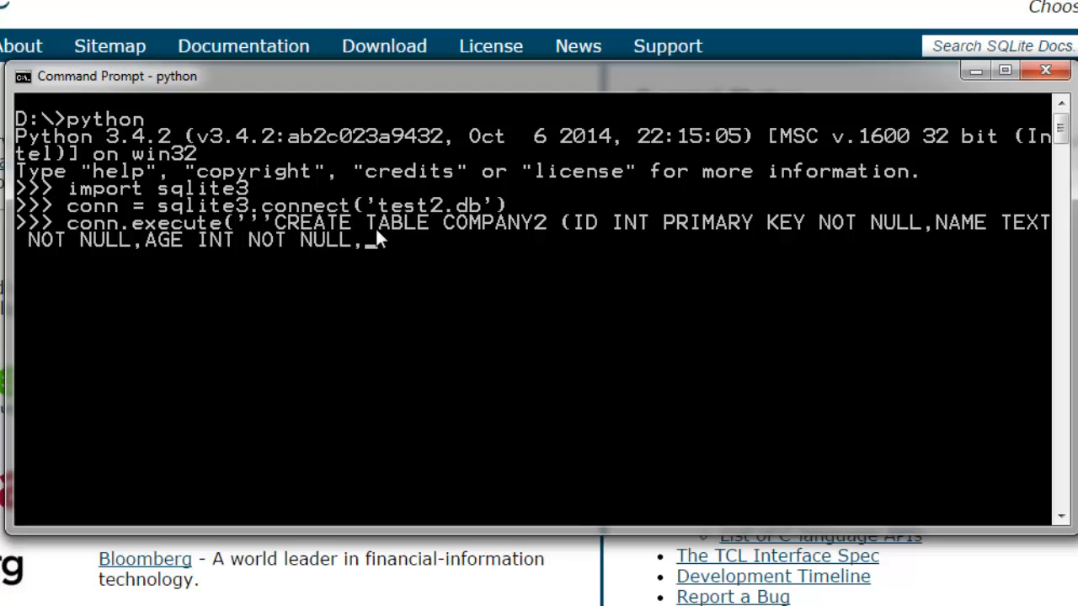
text(SALARY)
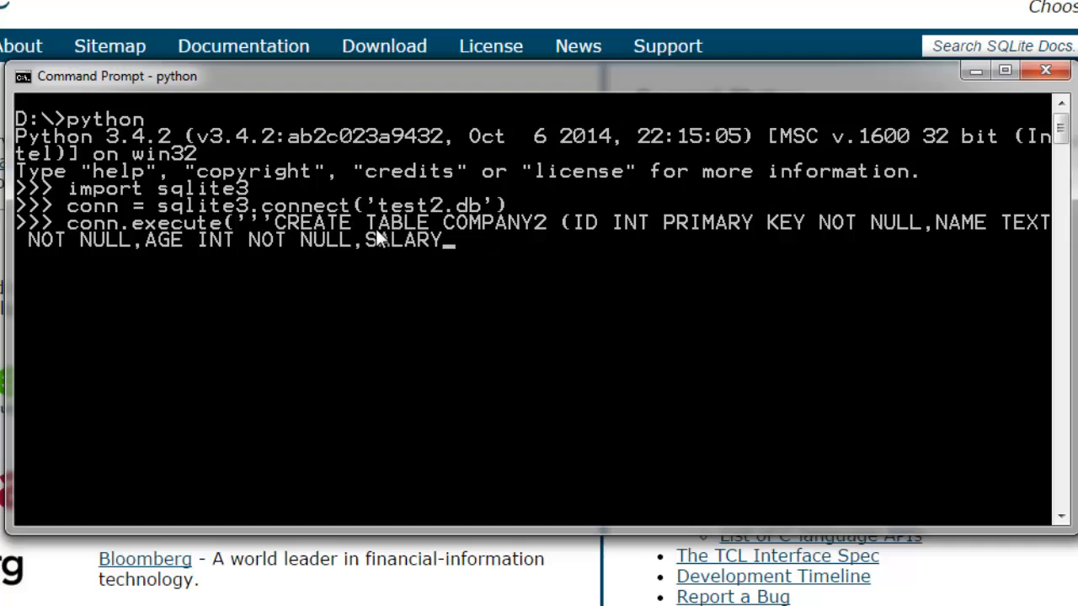
text(INT NOT N)
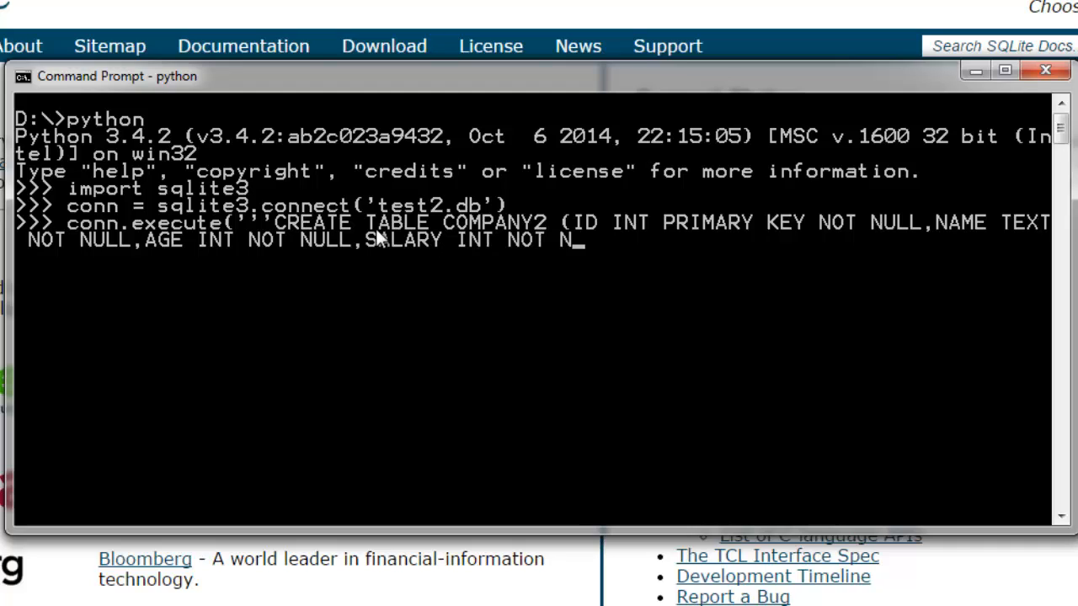
text(ULL))
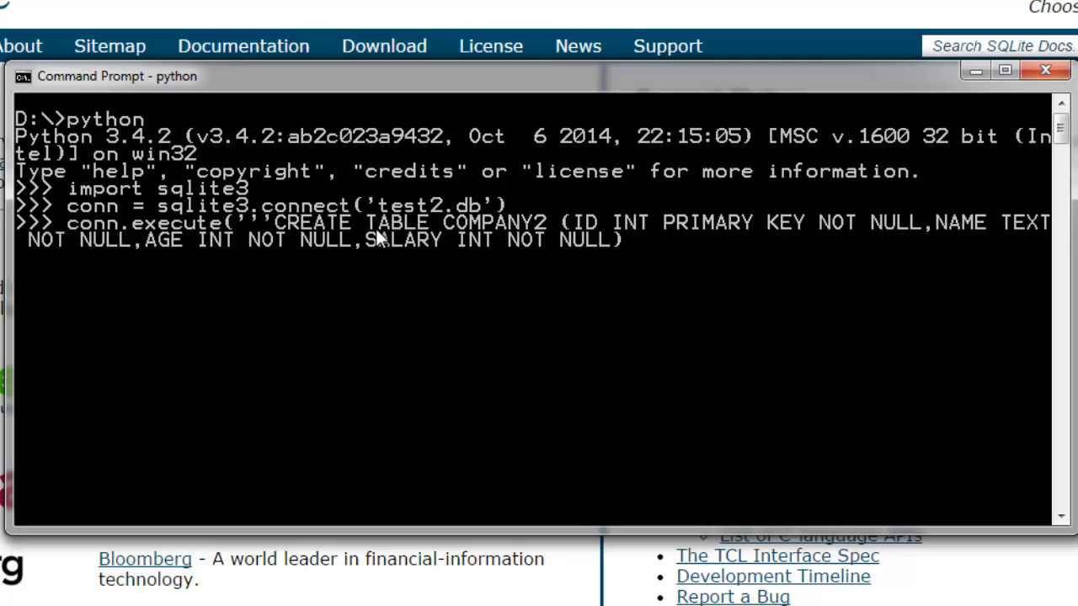
text(;)
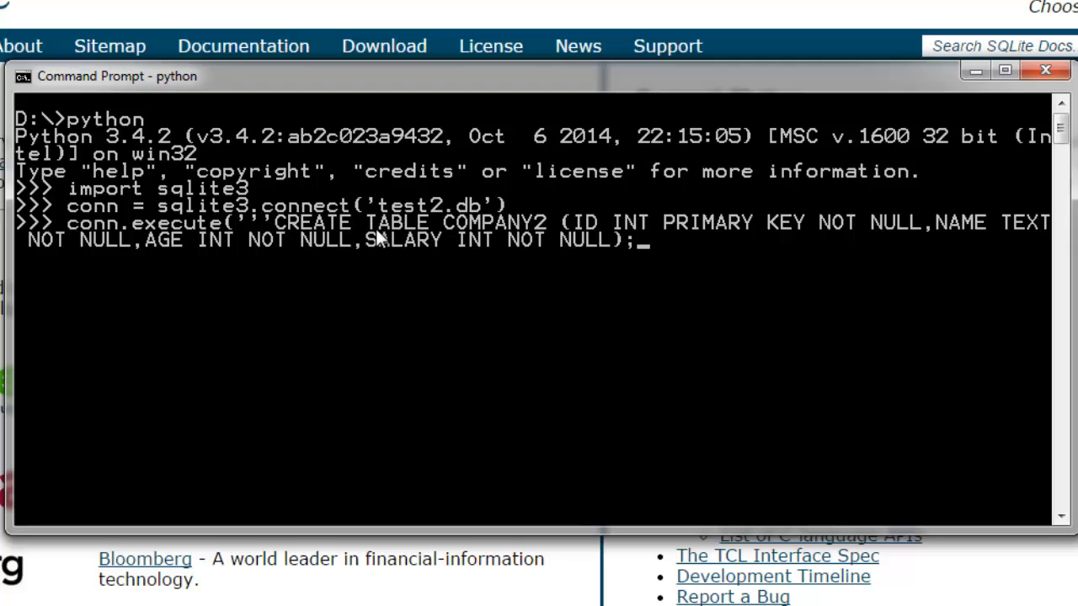
text(')
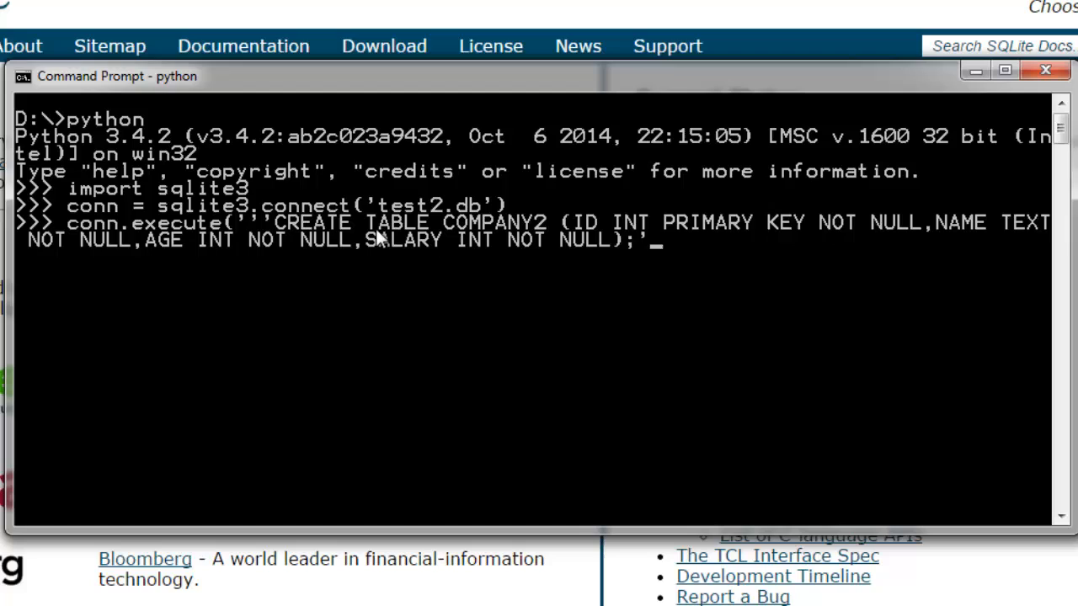
text('''))
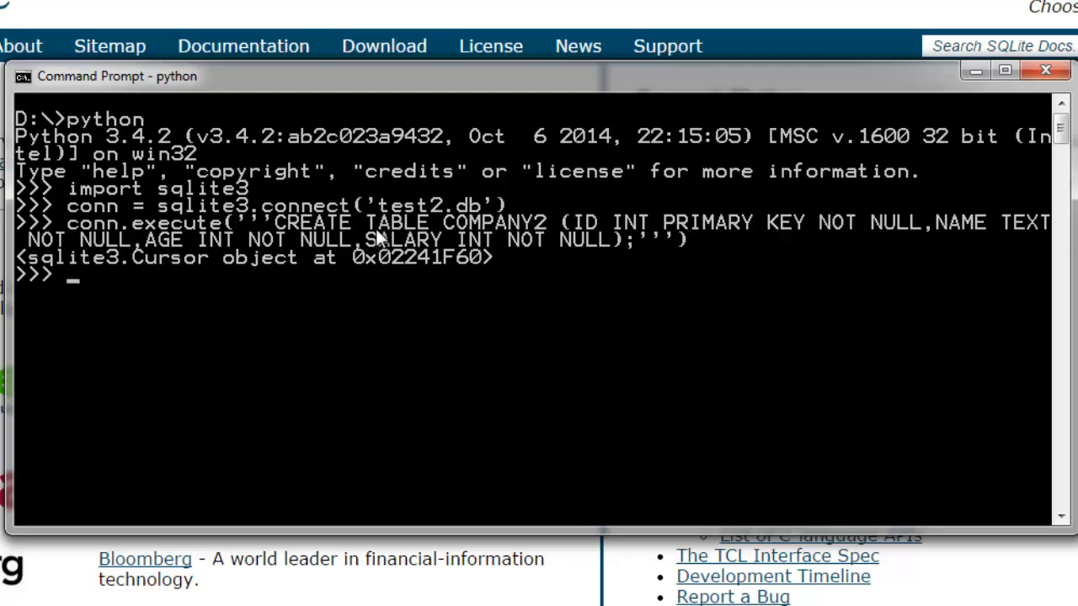
- Execute INSERT INTO COMPANY2(ID,NAME,AGE,SALARY) VALUES(1,'PAUL','22',2500)
text(c)
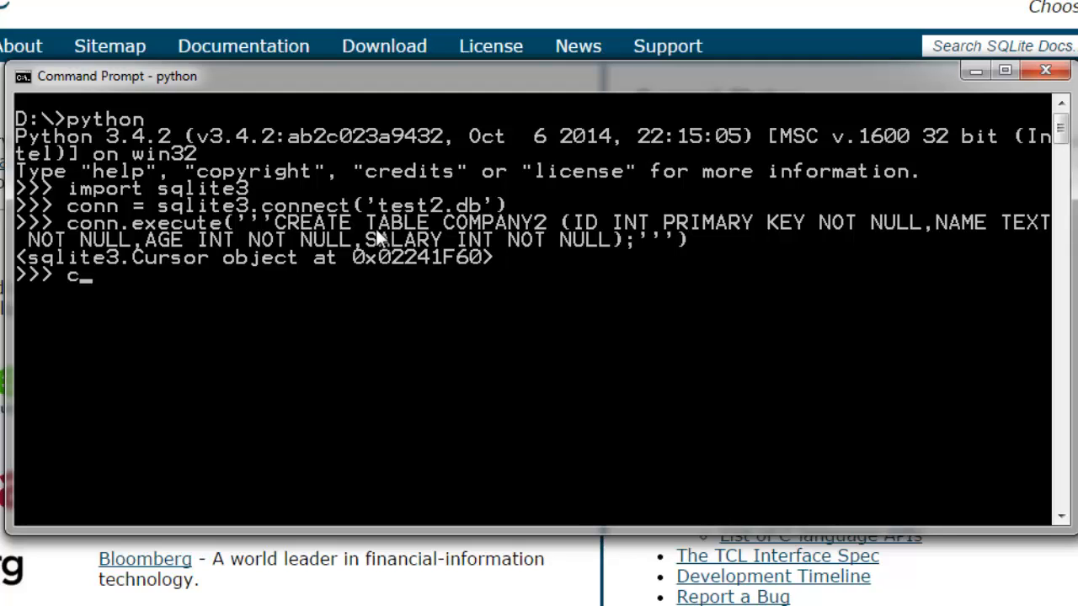
text(onn.execute)
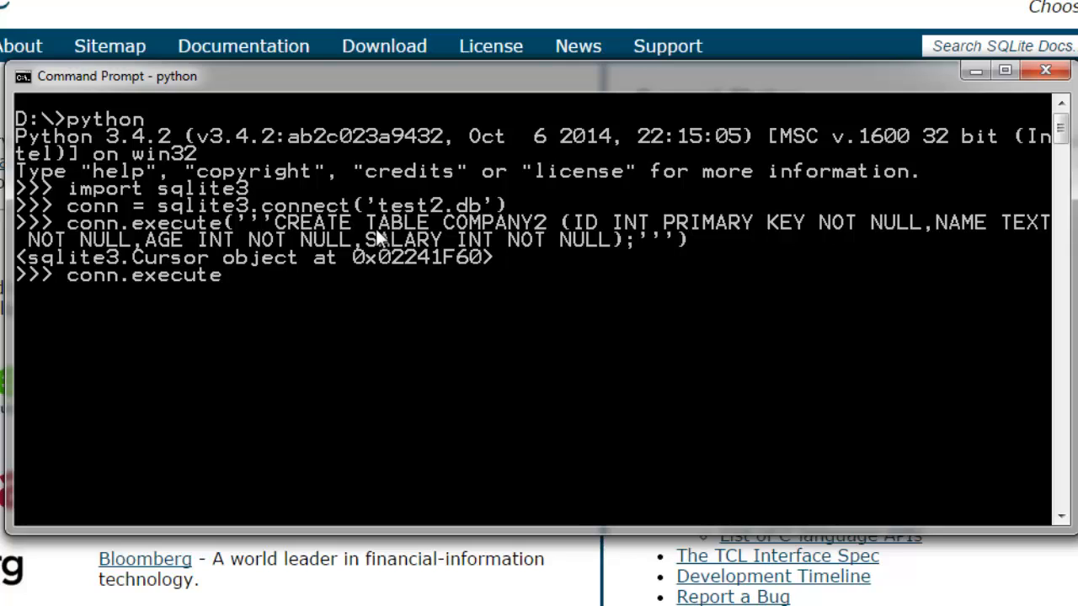
text(()
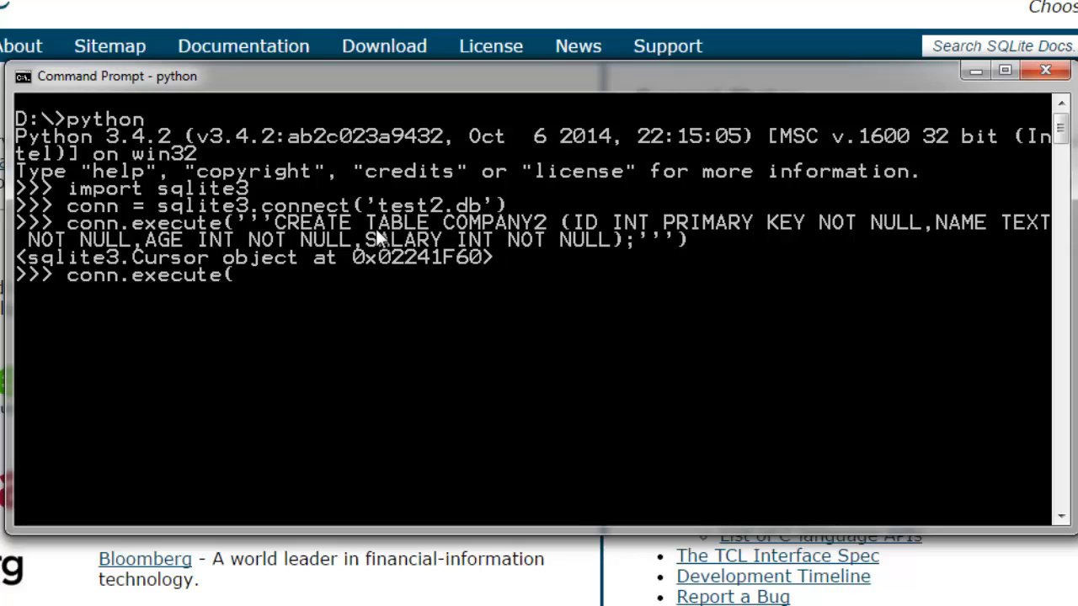
text(")
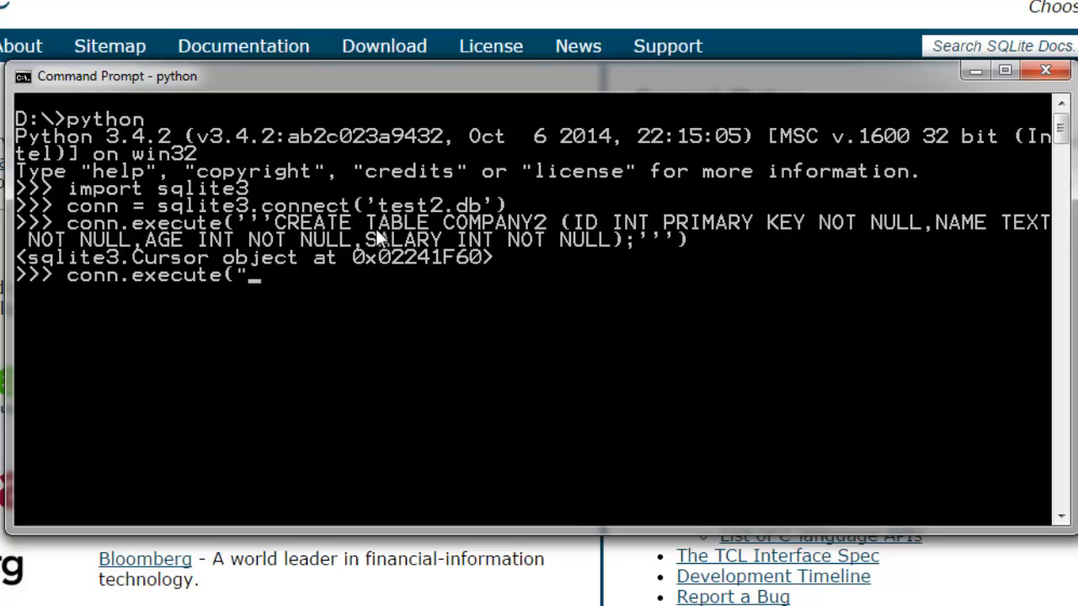
text(INSERT INTO)
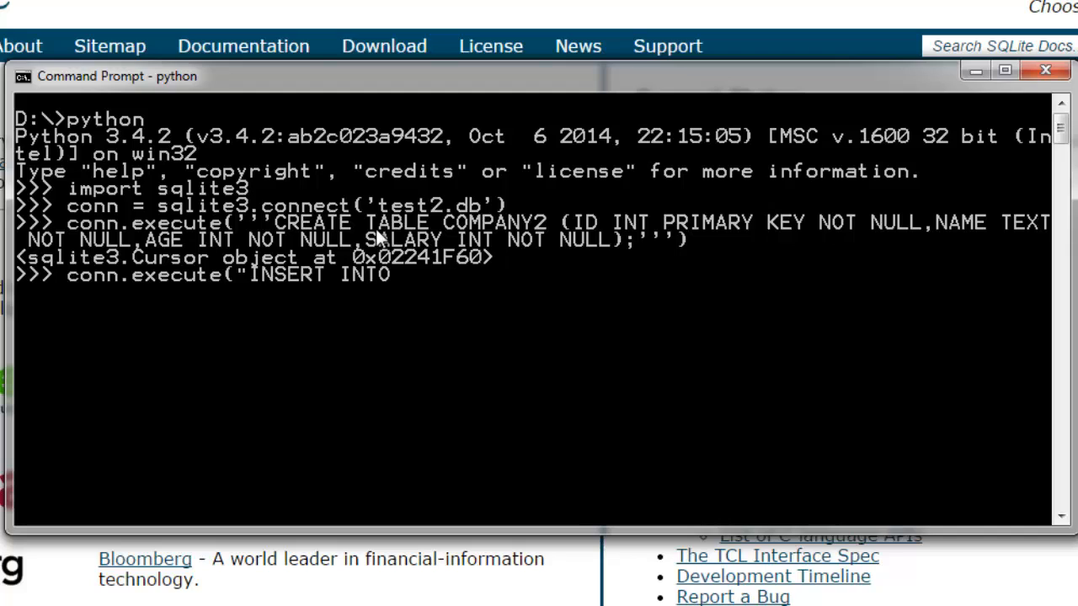
text(COMPANY)
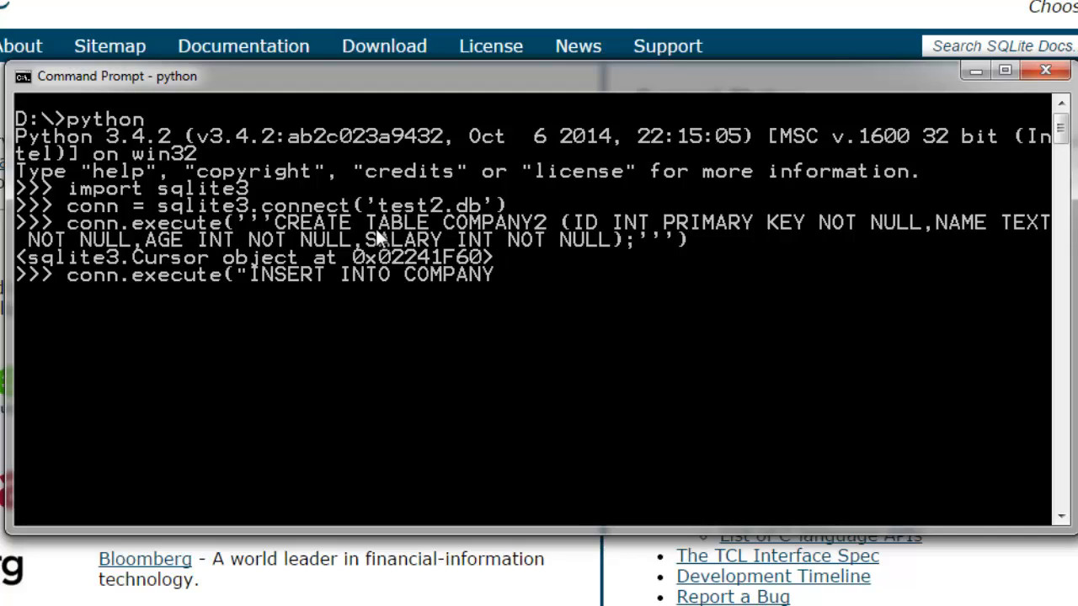
text(2(I)
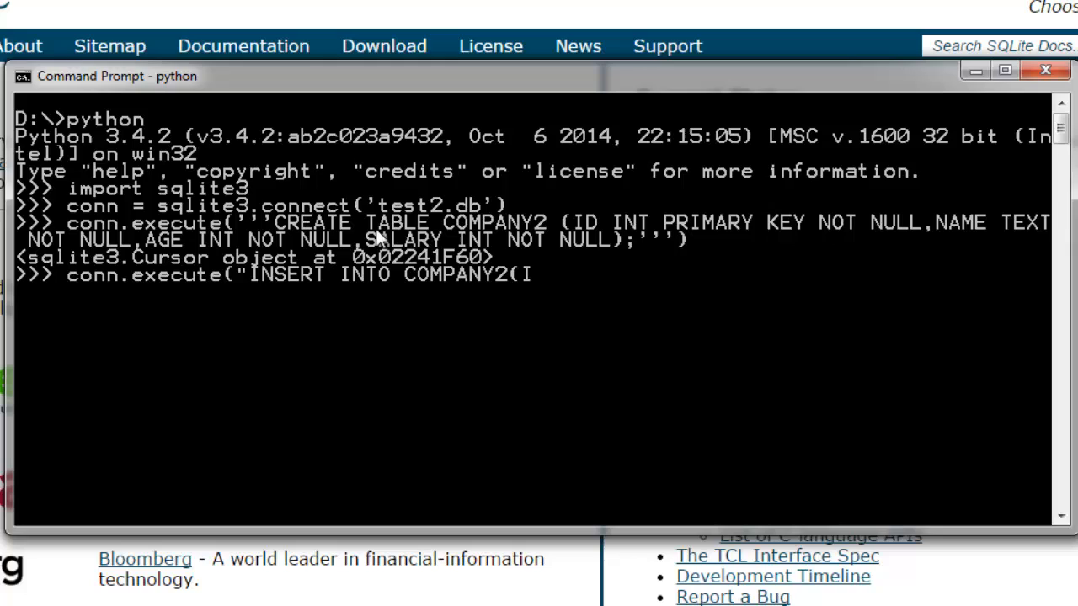
text(D,)
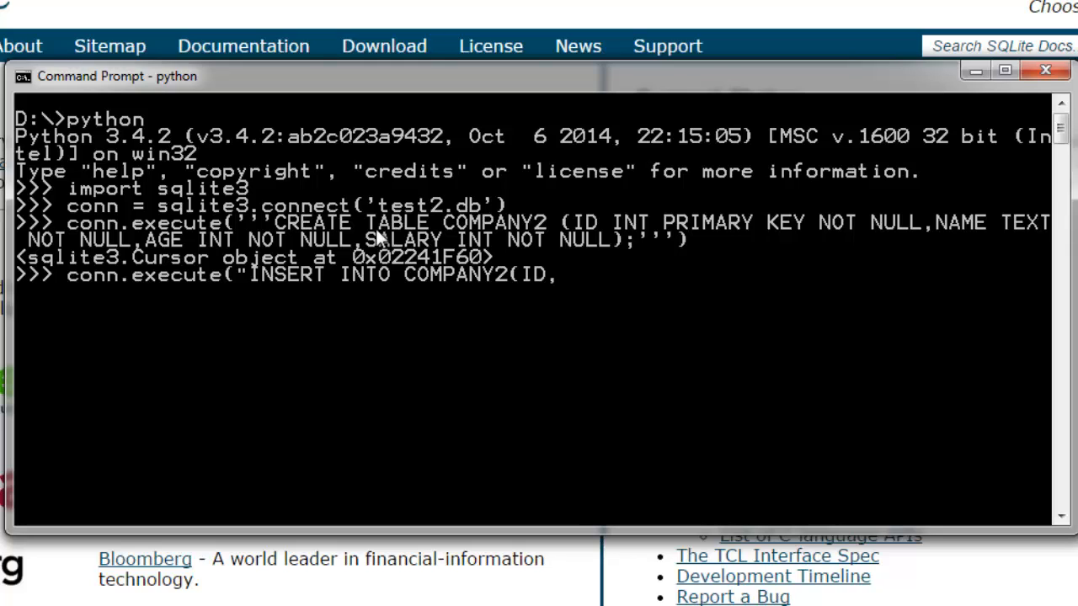
text(NA)
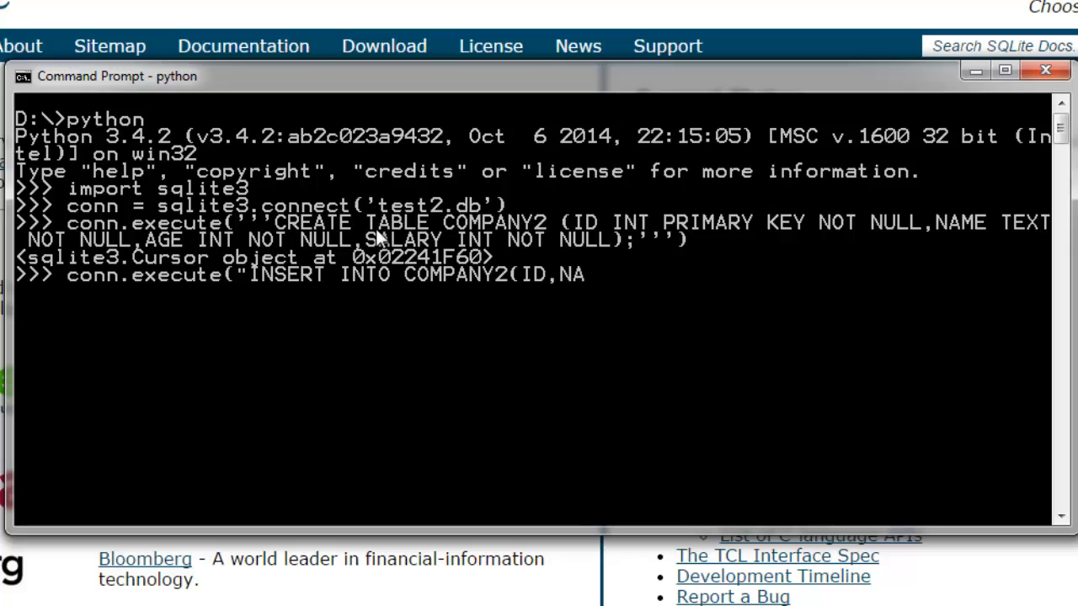
text(ME,AGE, SALARY)
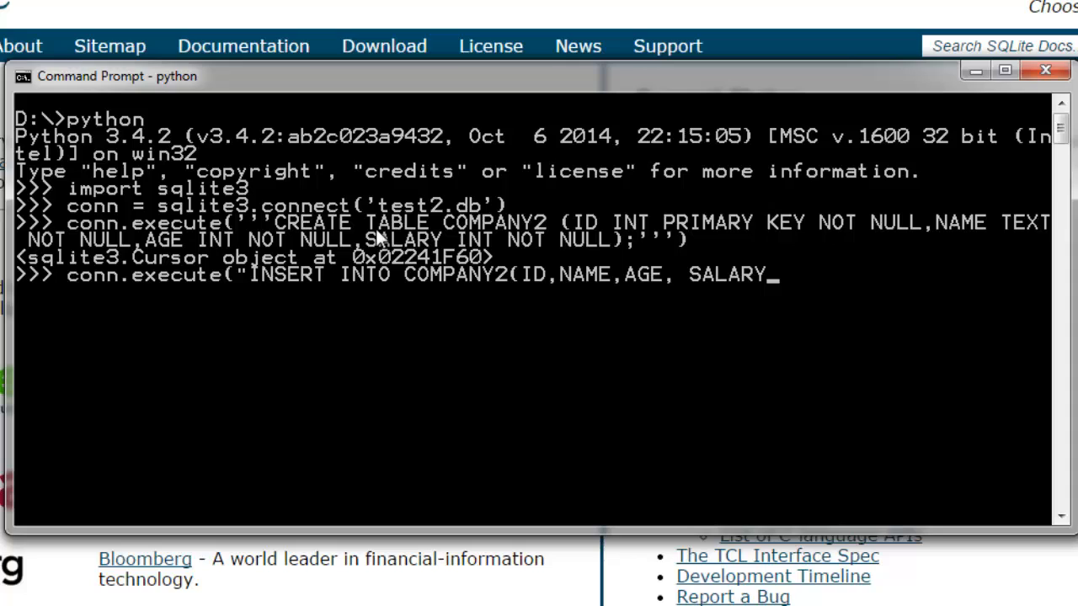
text() VALUES)
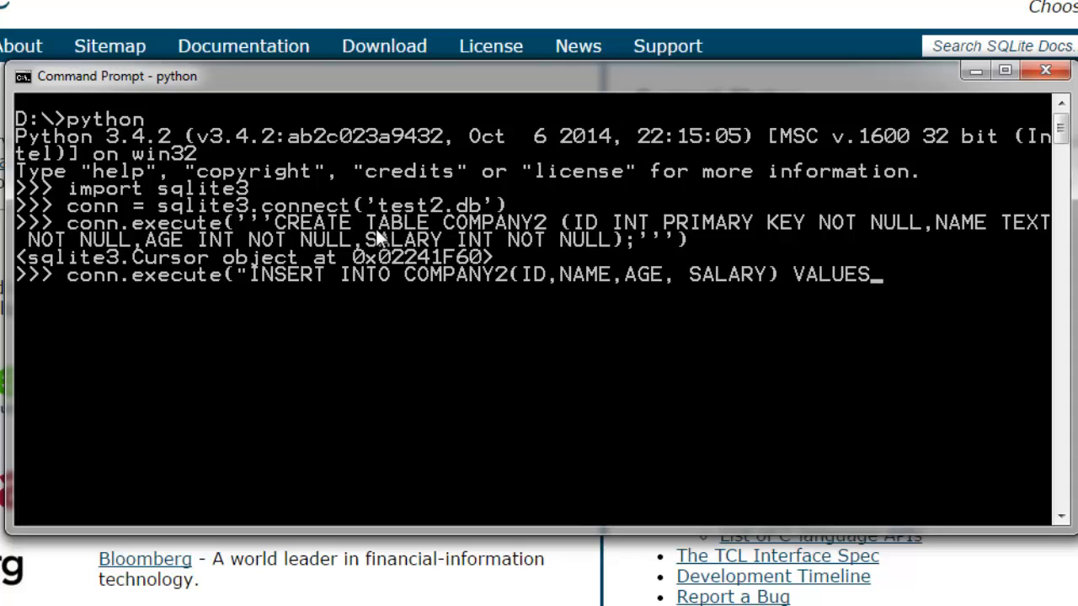
text(()
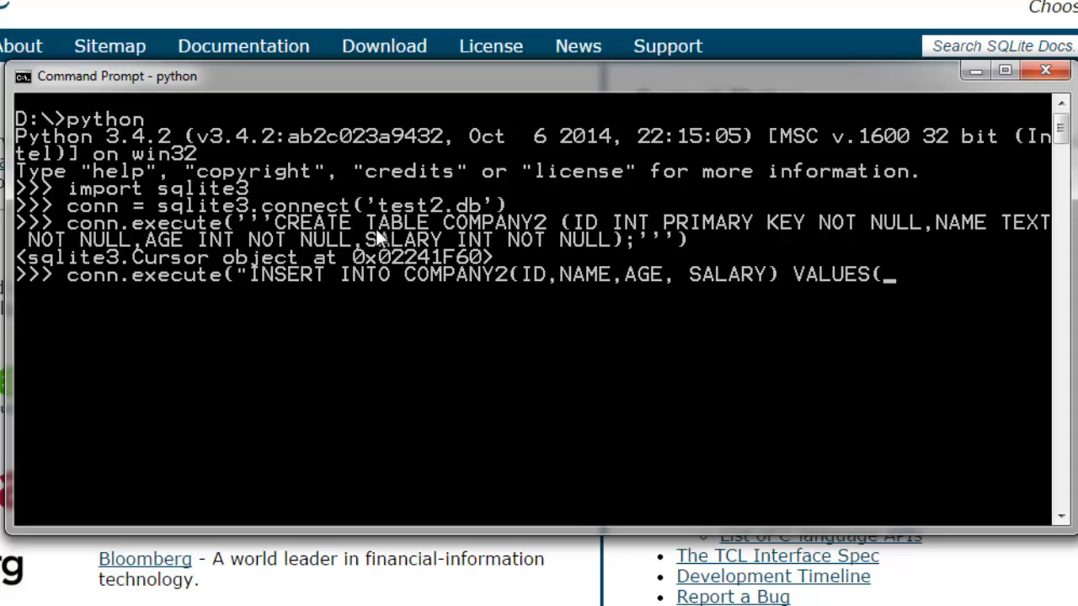
text(1,')
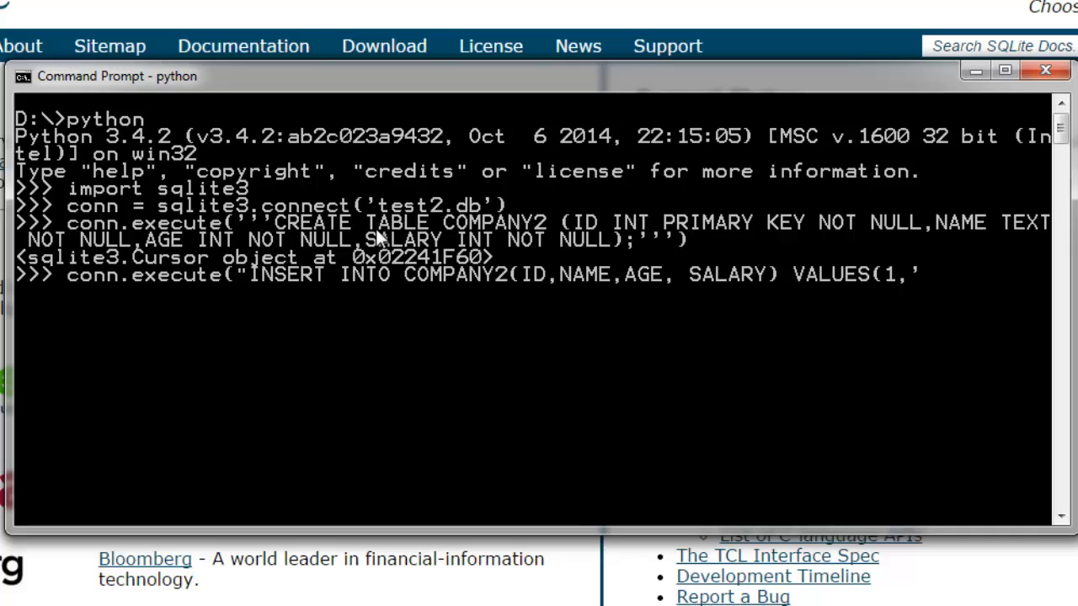
text(PAUL')
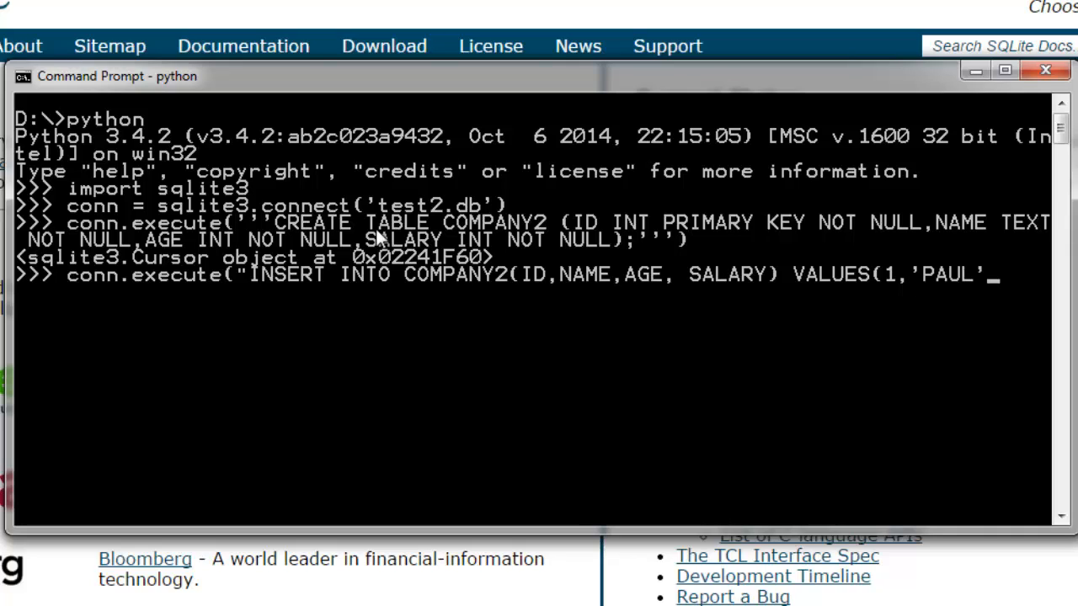
text(,)
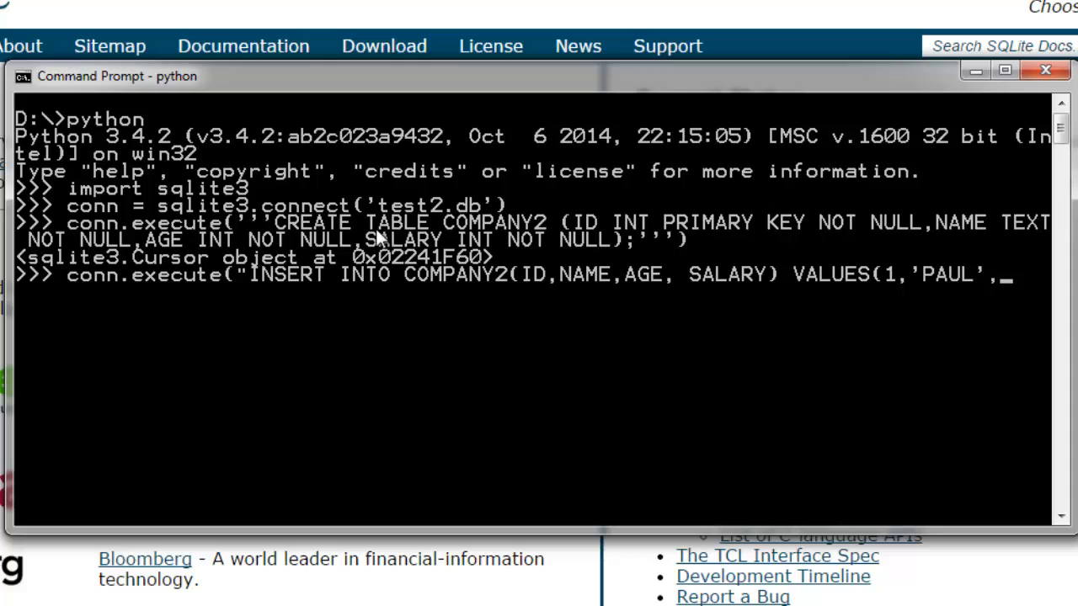
text('22',)
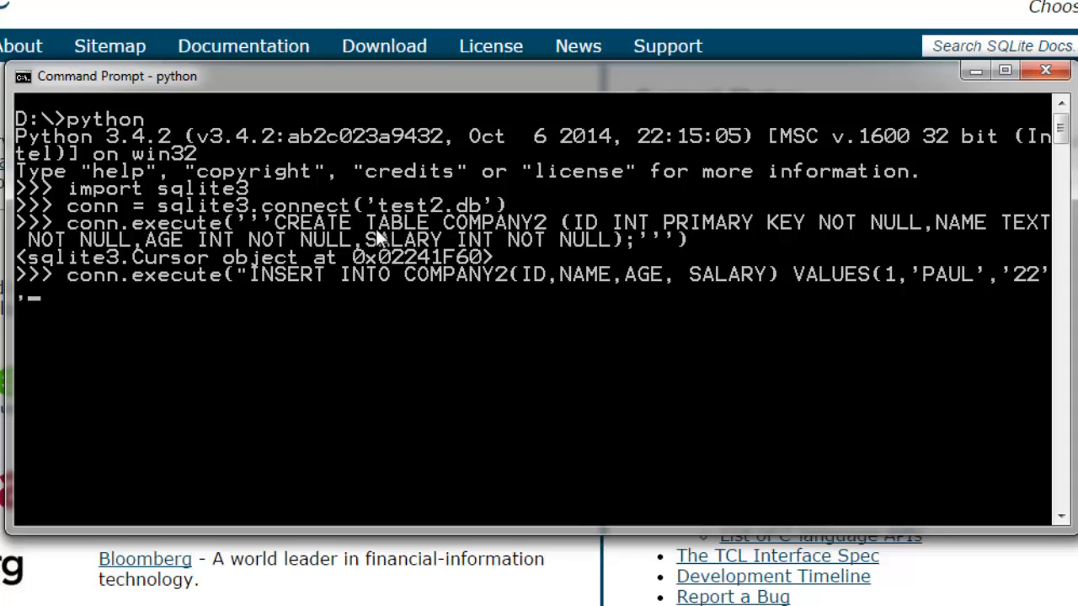
text(2500)
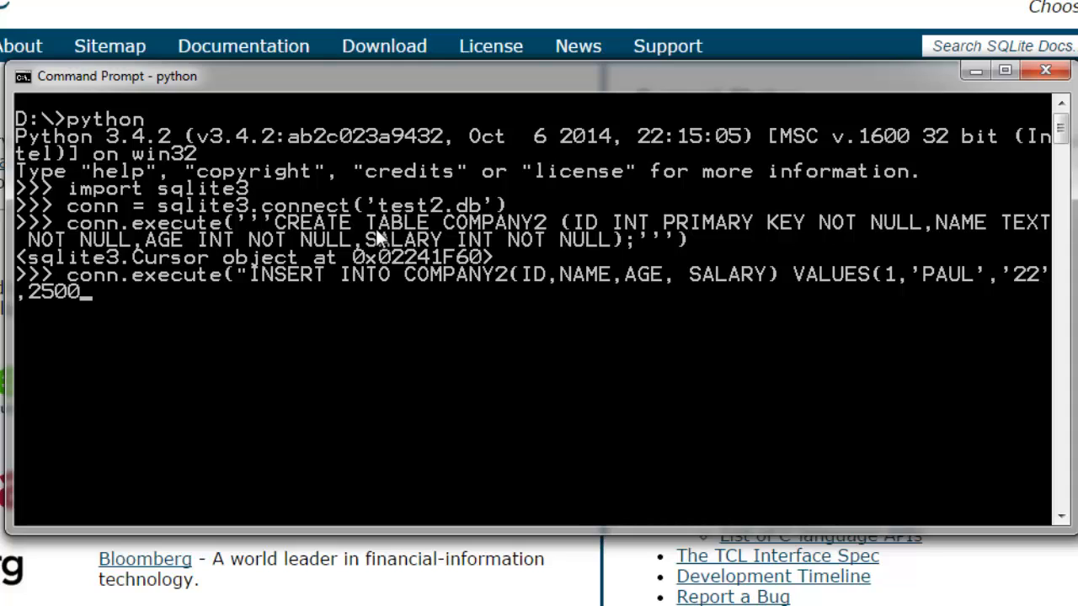
text())
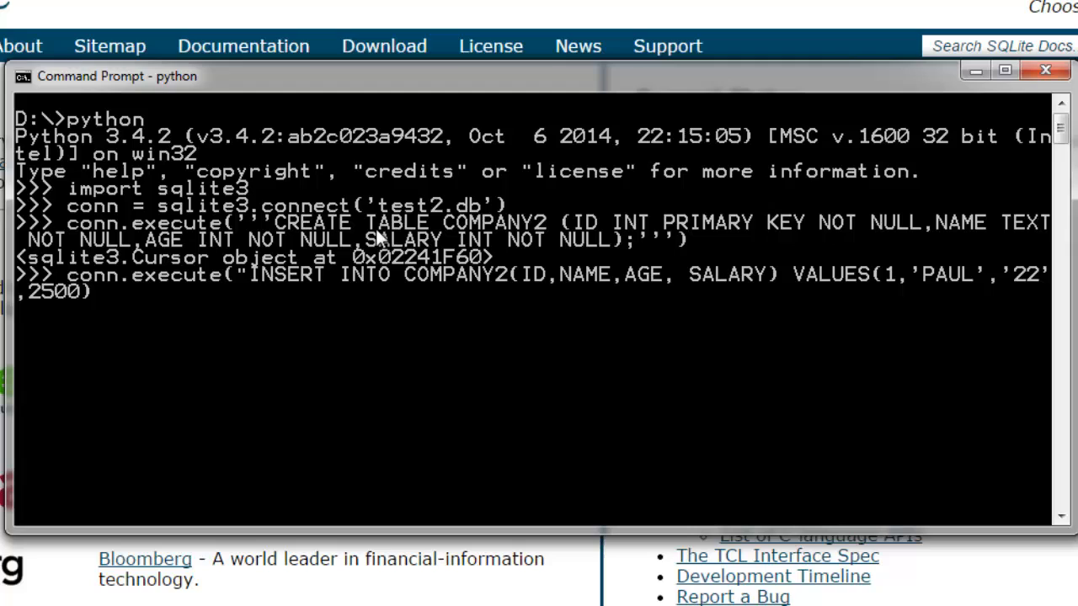
text("))
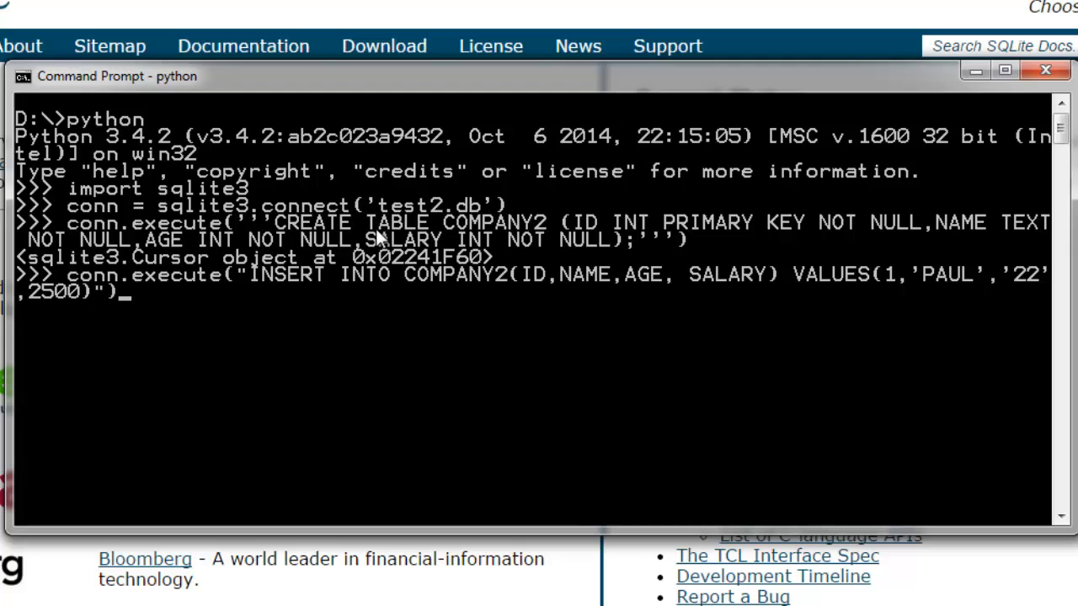
key(enter)
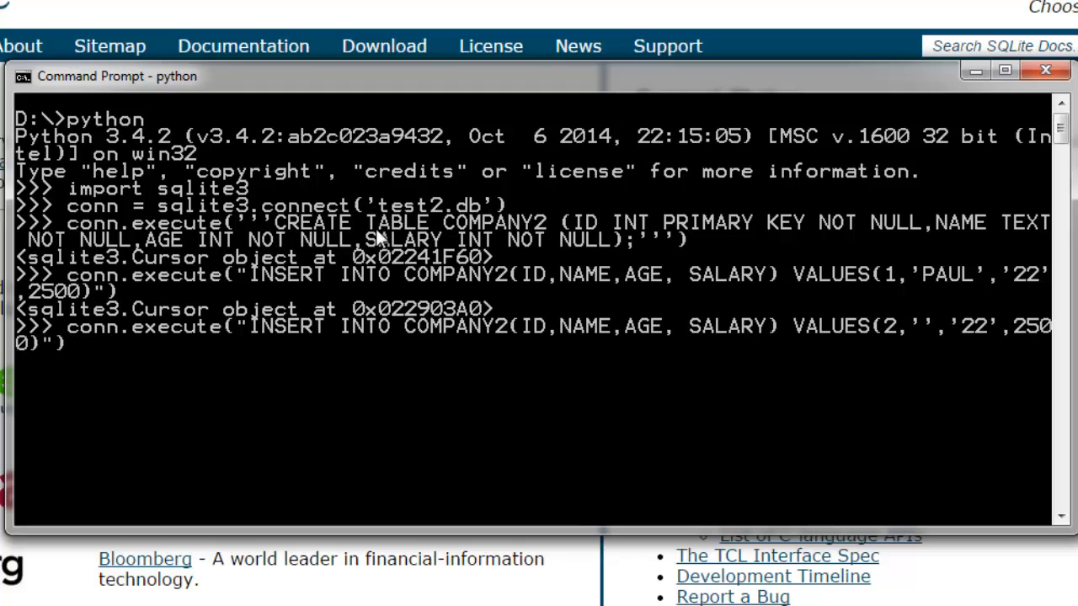
- Reuse the INSERT with values 2, 'JAMES', '32', 3500 to add a second row
text(JAMES)
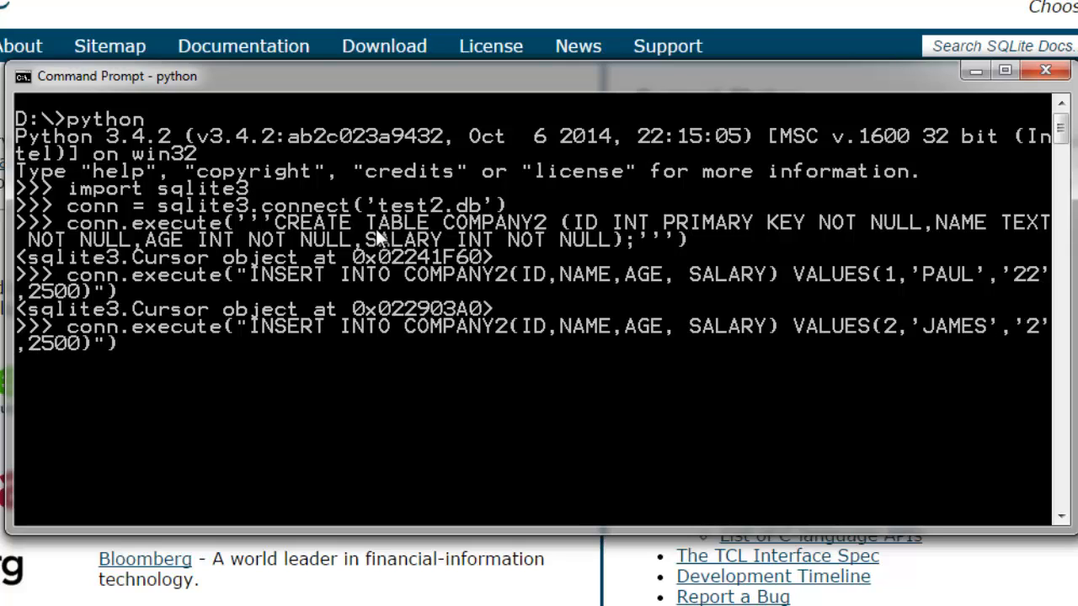
text(3)
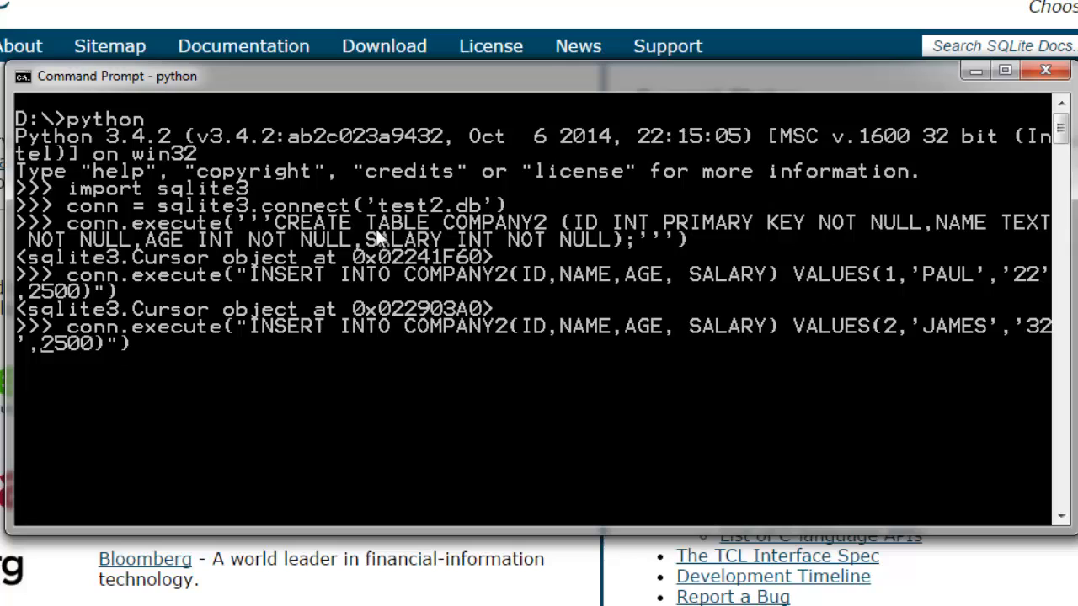
text(35000)
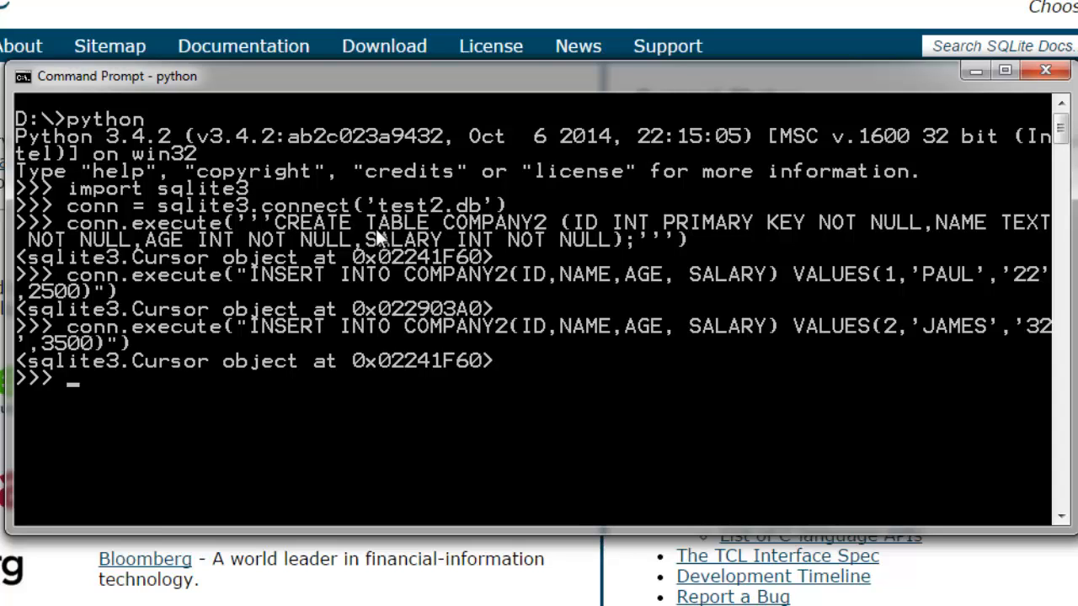
text(C)
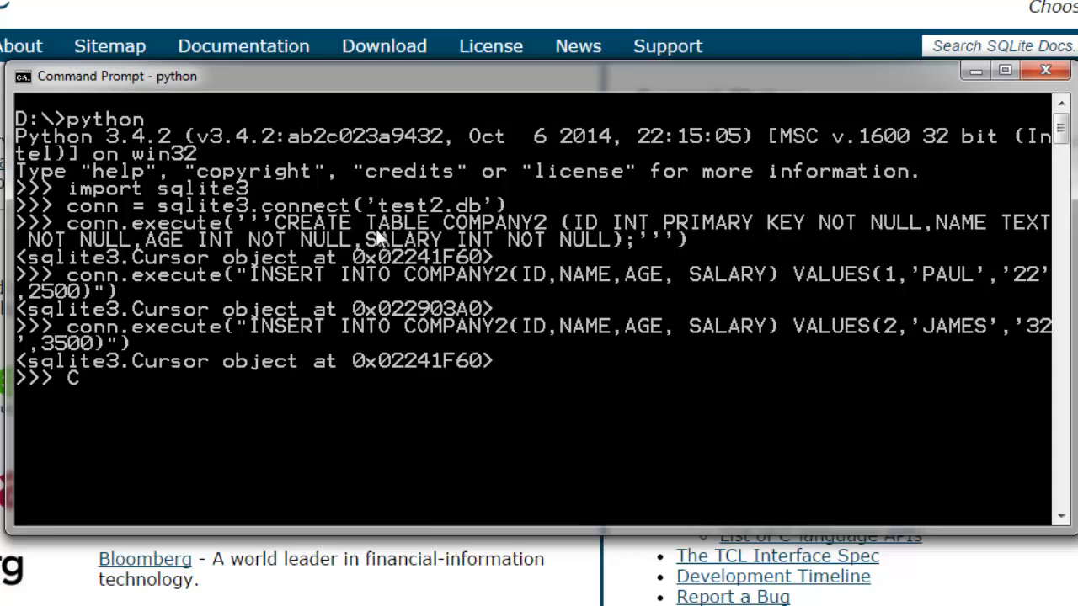
- Enter conn.commit for the inserts and begin a conn.execute( UPDATE statement
text(onn.commit)
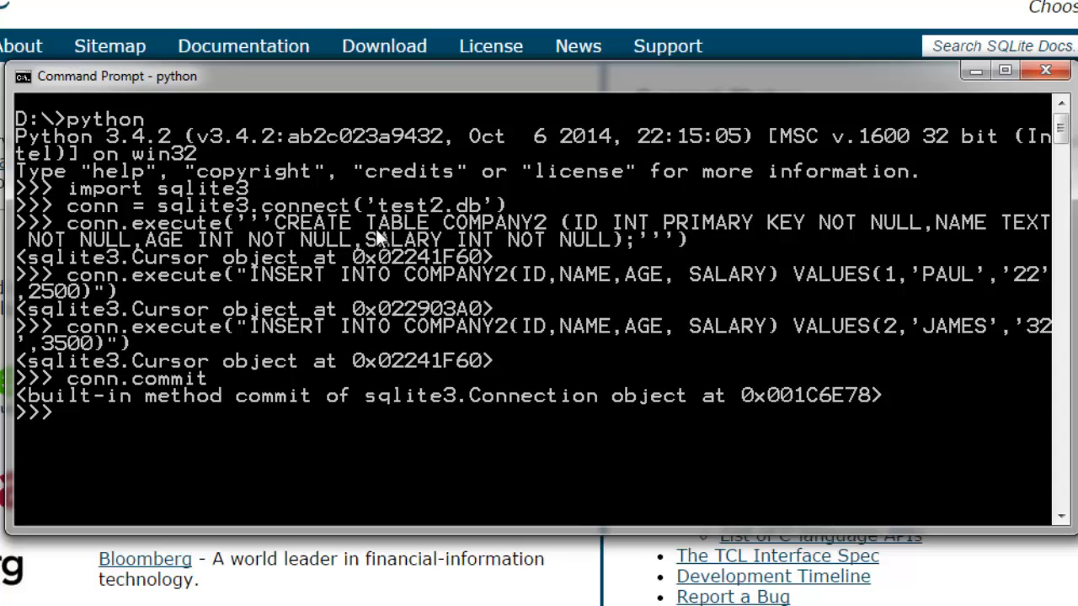
text(conn.)
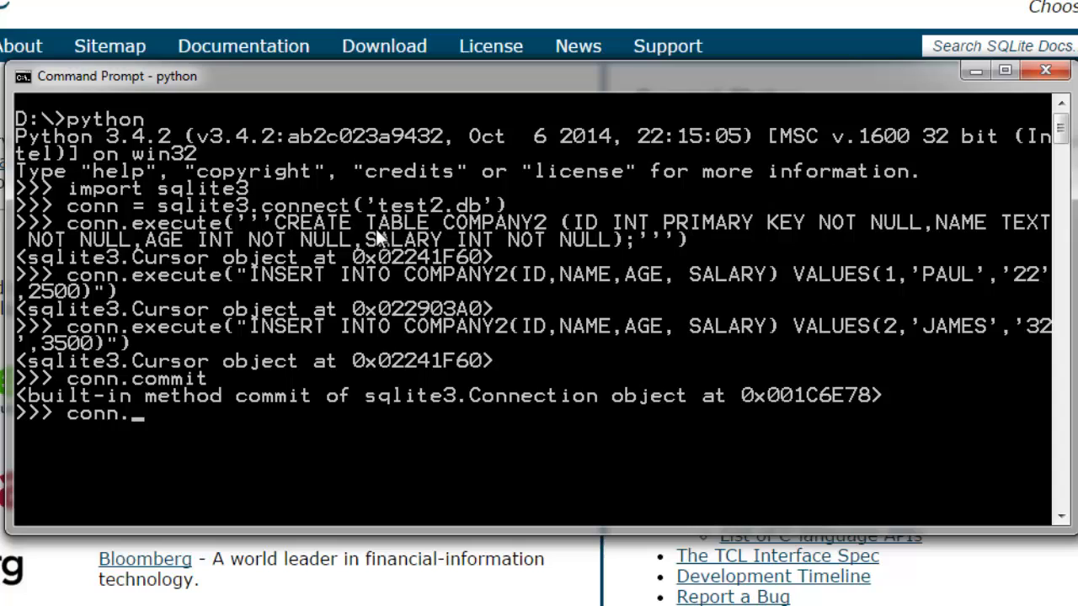
text(execute("UPDATE)
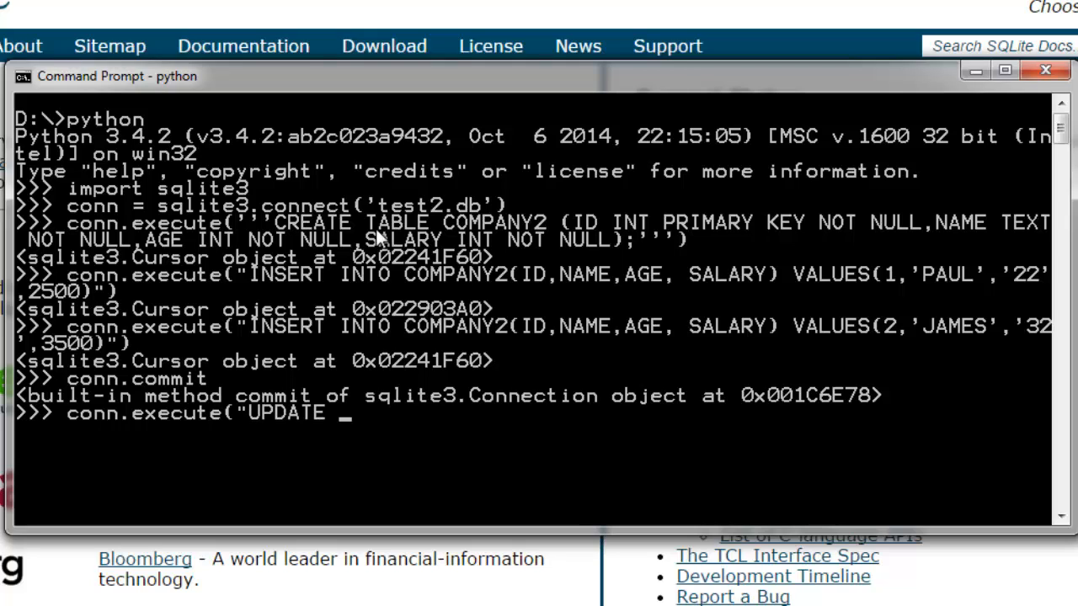
- Execute UPDATE COMPANY2 SET SALAARY= 4000 WHERE ID = 2, hitting a no-such-column error
text(CO)
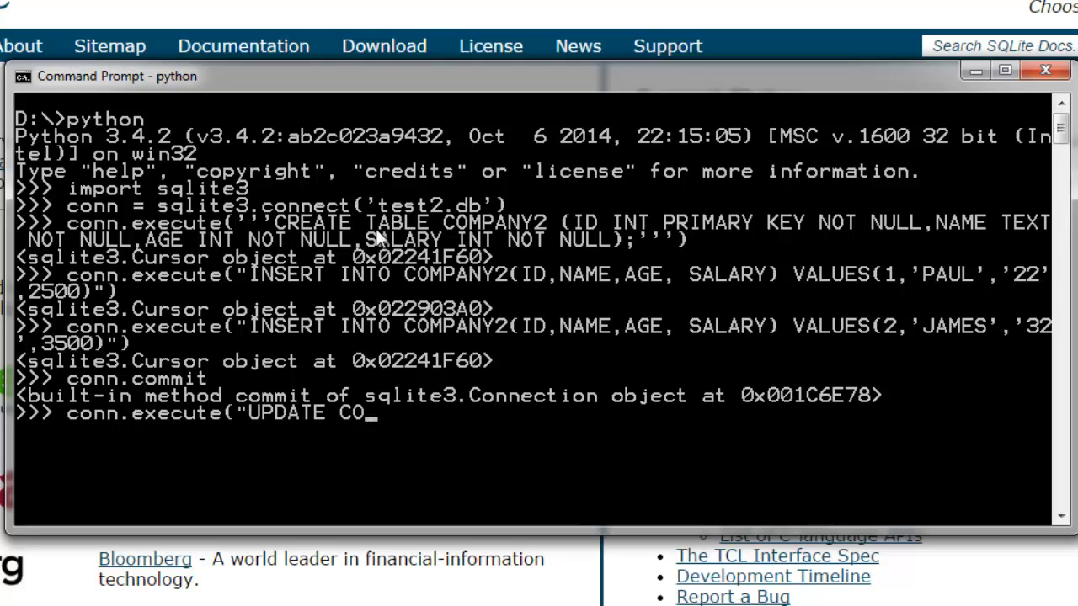
text(MPANY2)
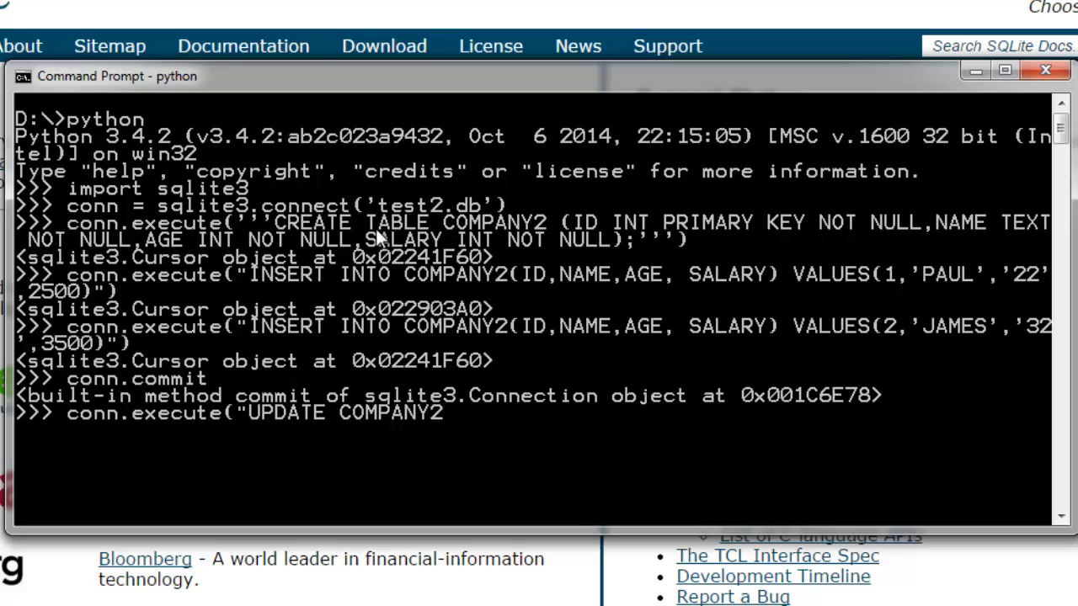
text(SET)
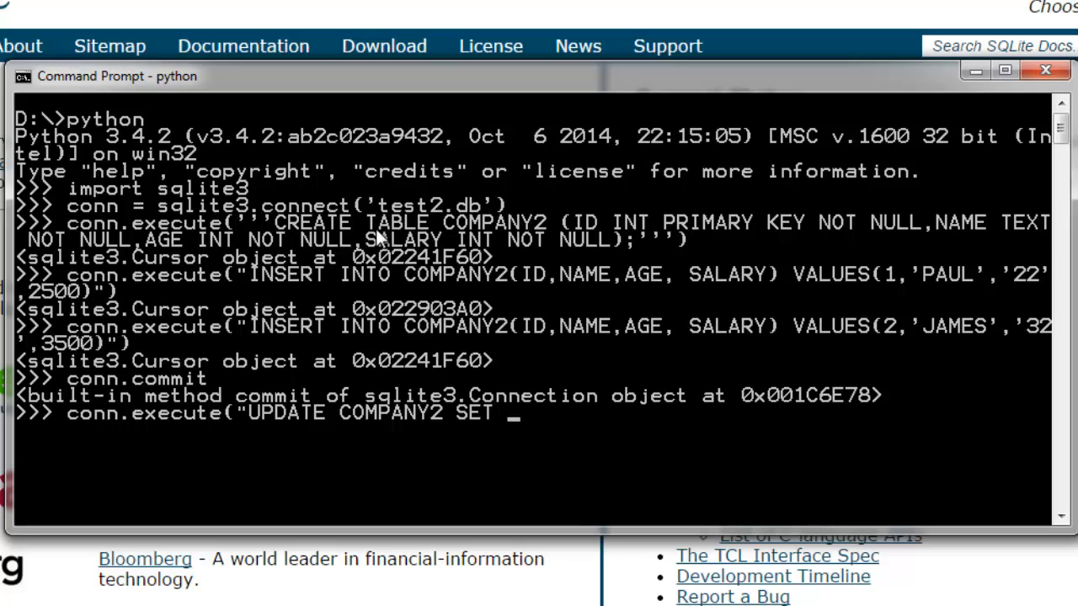
text(SALAARY)
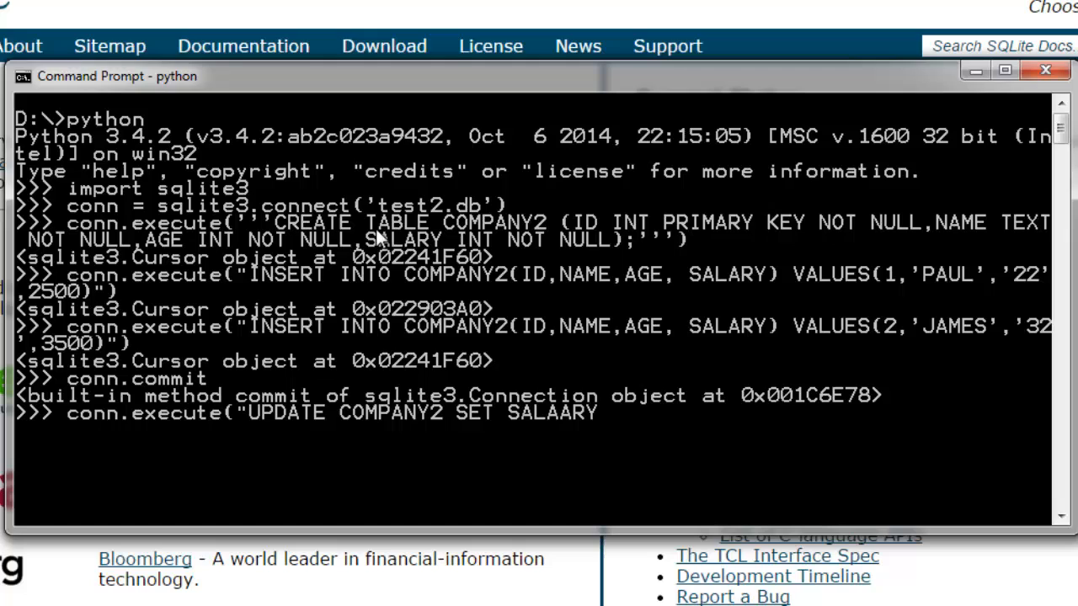
text(="4)
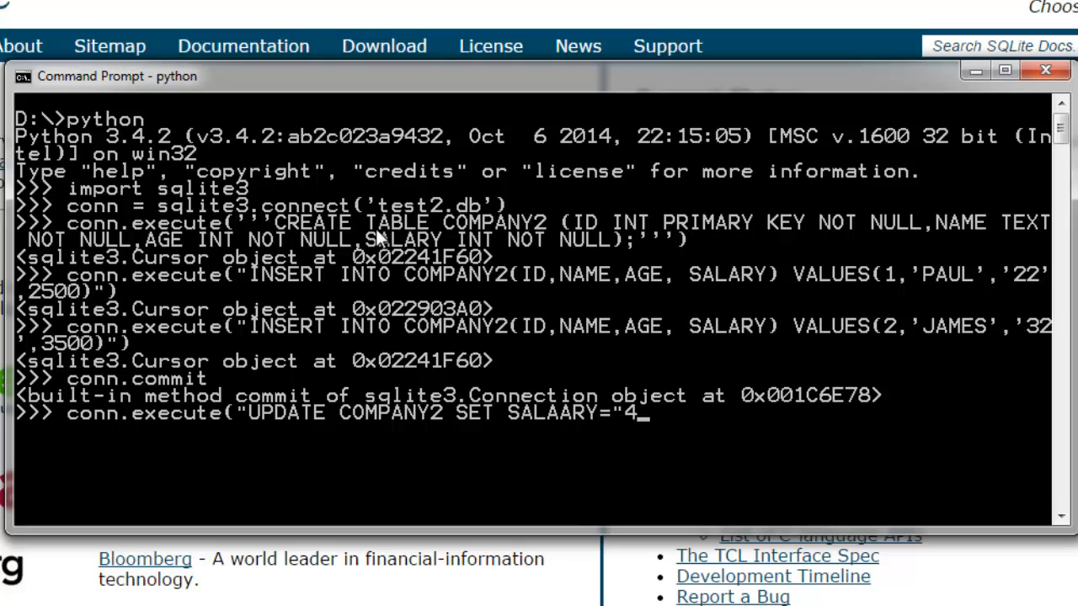
text(000)
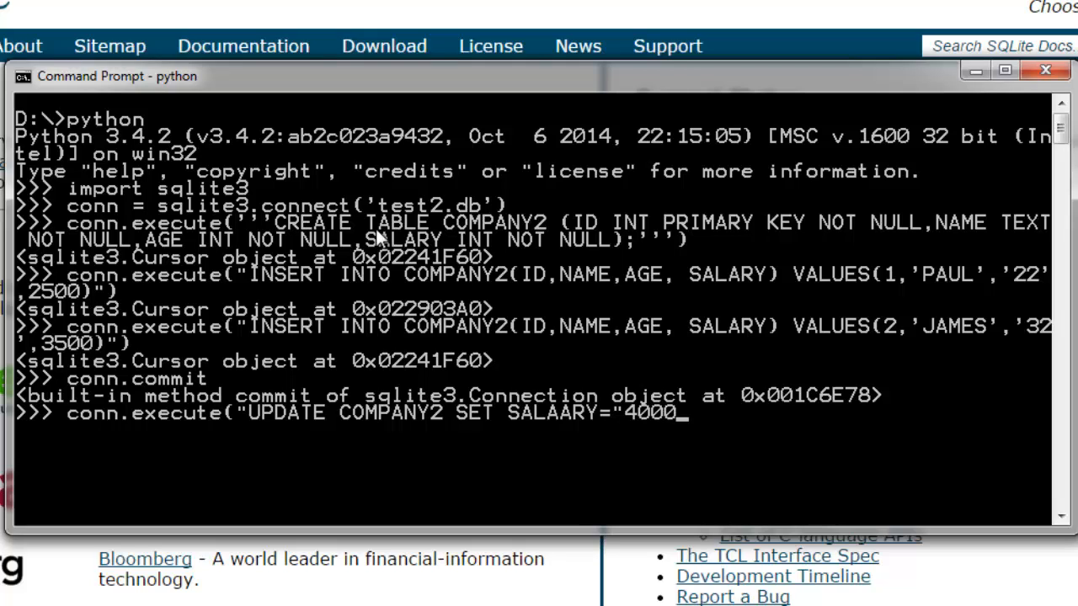
key(BackSpace)
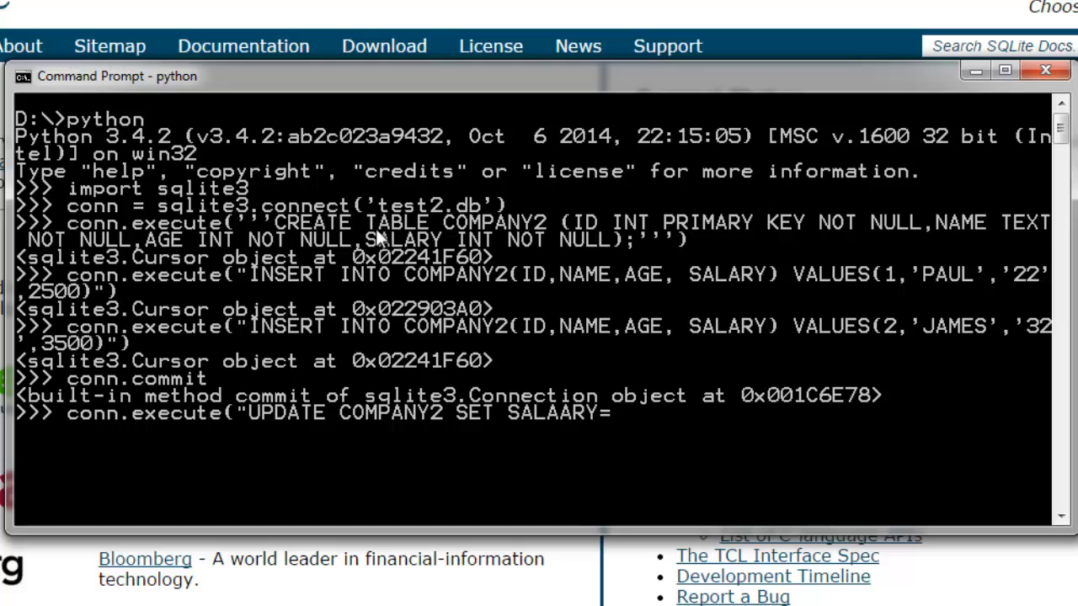
text(4000 WHERE ID)
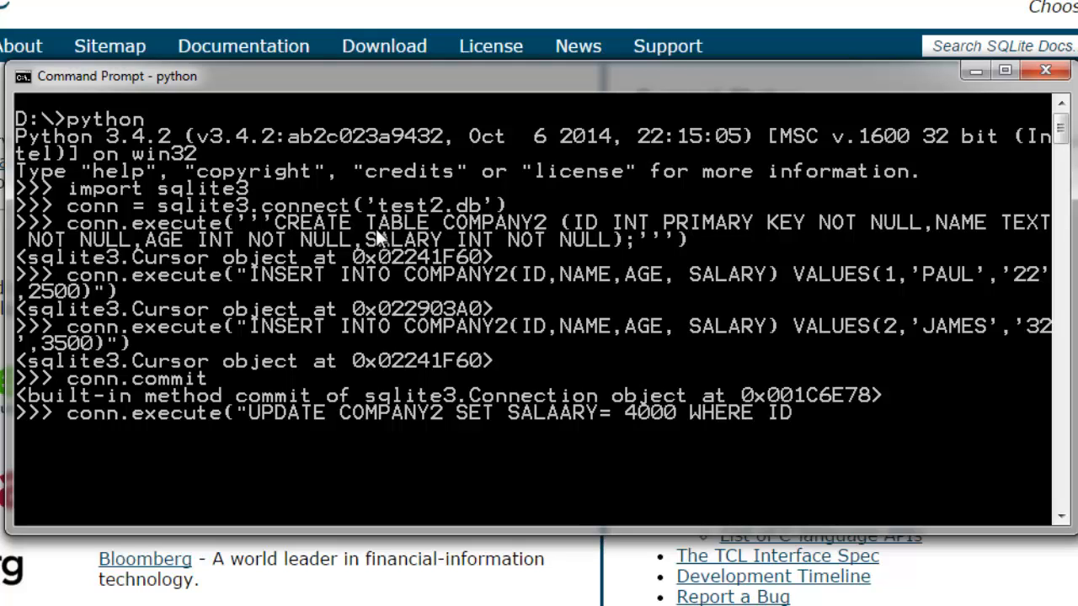
text(-)
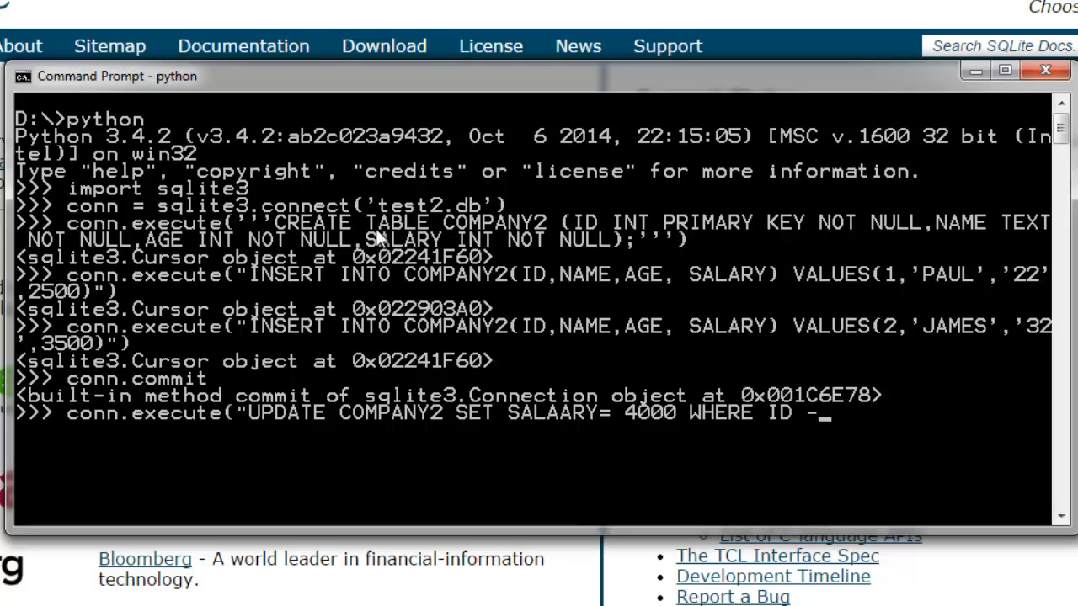
text(= 2)
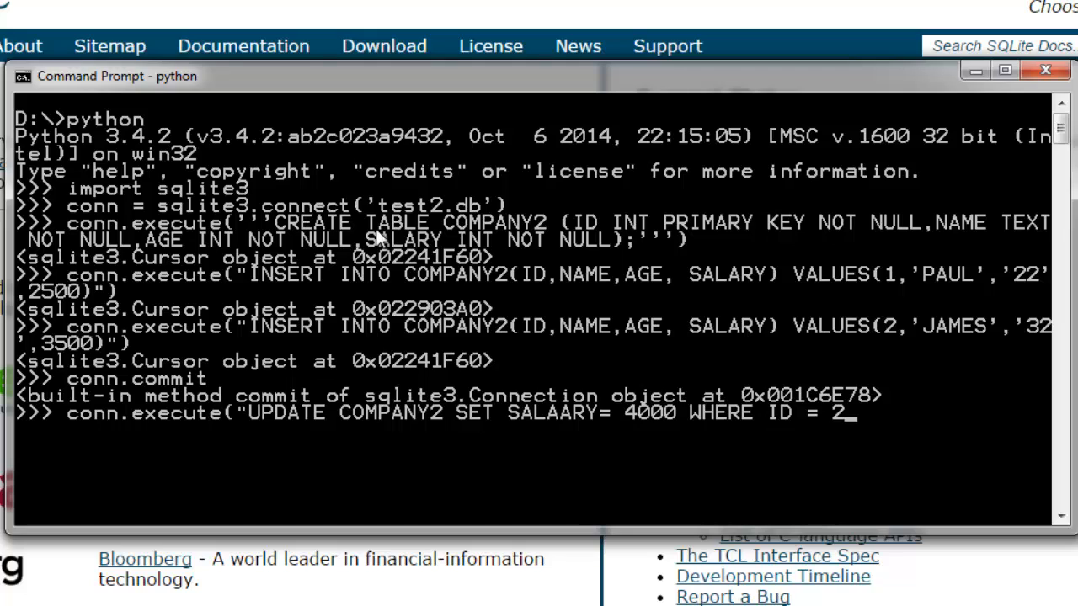
text(")
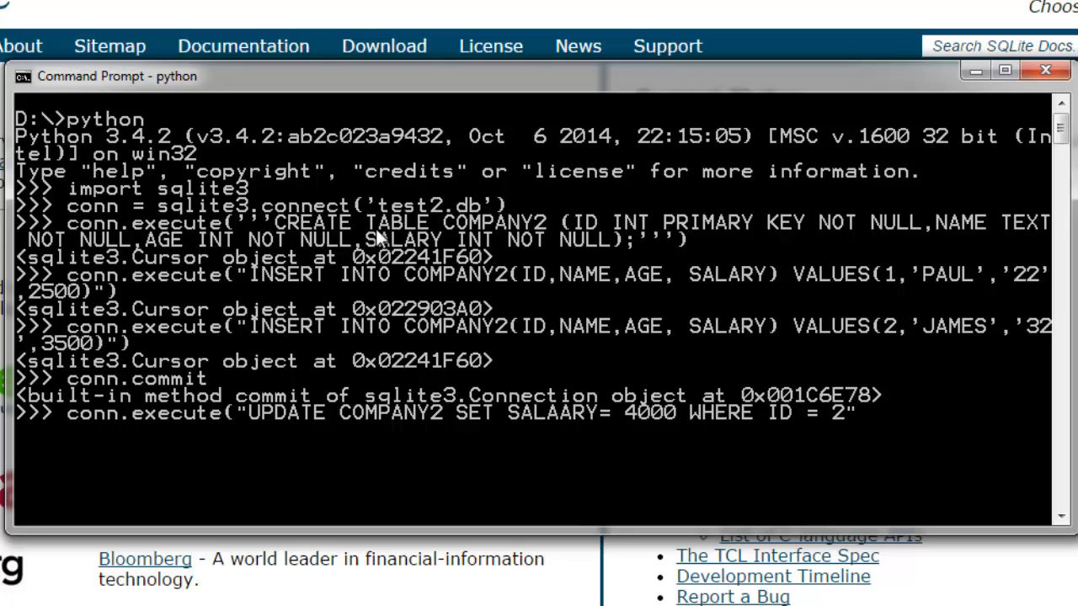
text("))
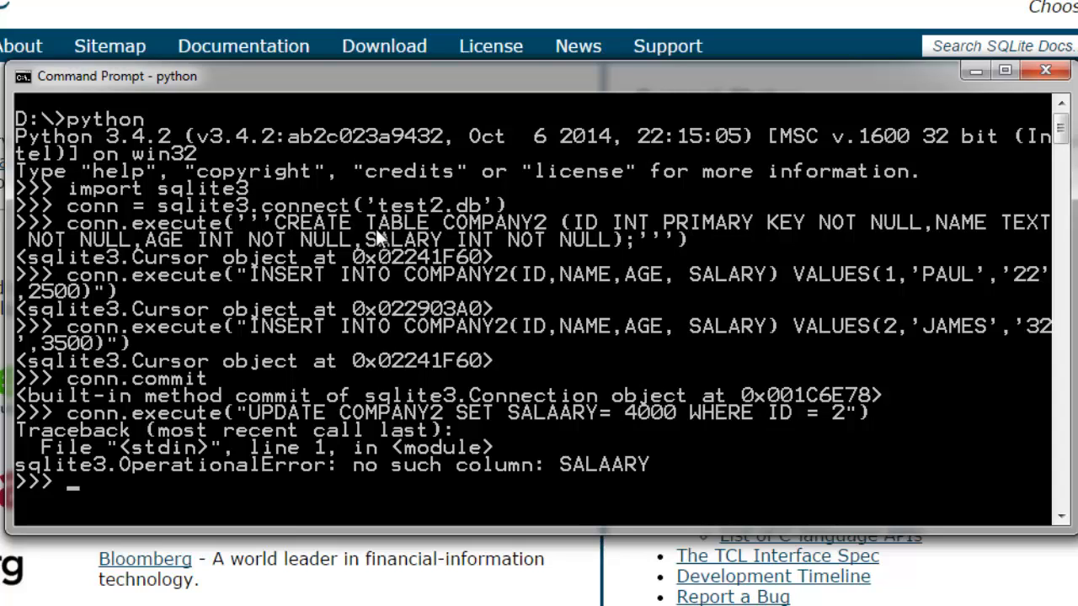
text(conn.execute("UPDATE COMPANY2 SET SALAARY= 4000 WHERE ID = 2"))
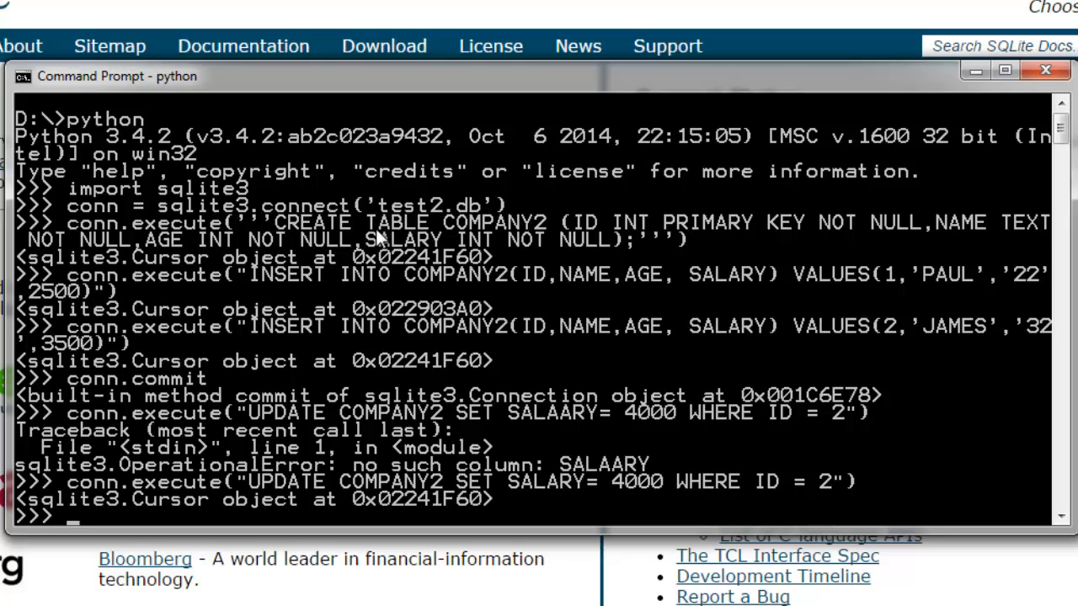
- Rerun the UPDATE with SALARY spelled correctly, enter conn.commit, and begin a DELETE statement
text(CONN)
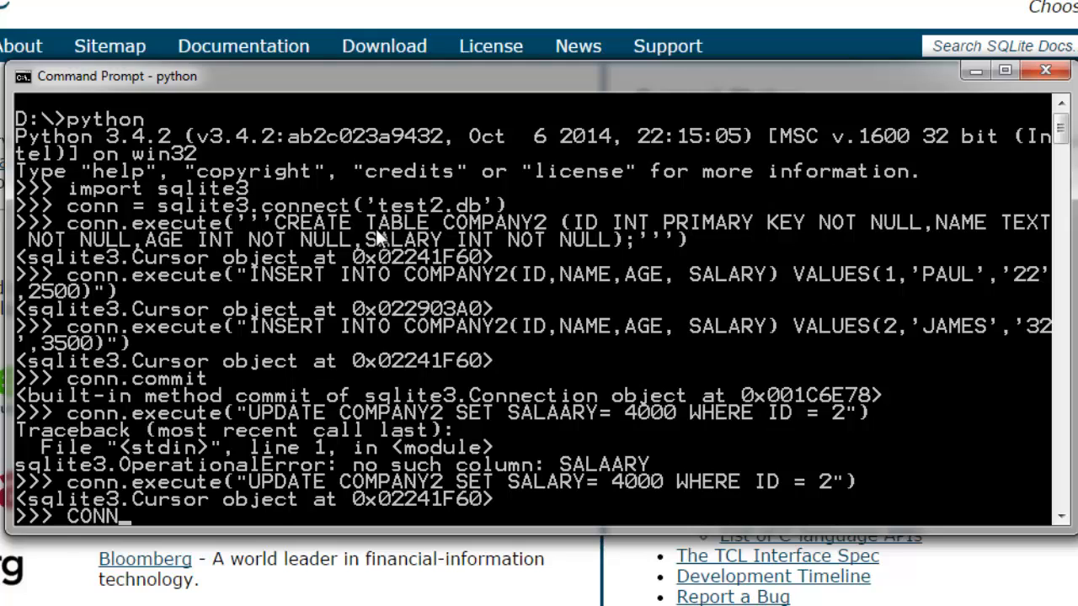
text(conn.commit)
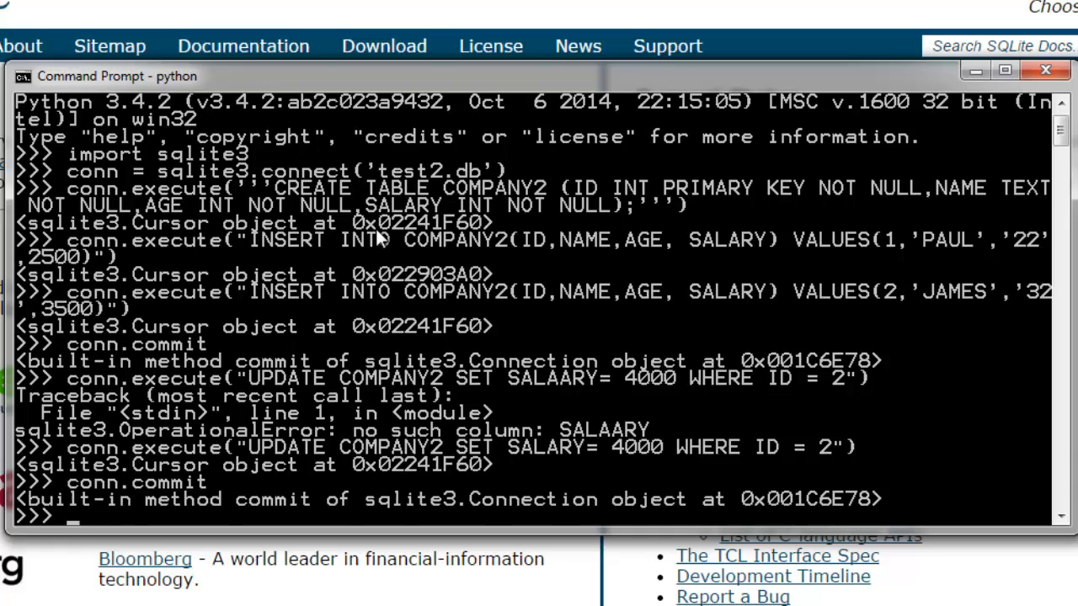
text(conn)
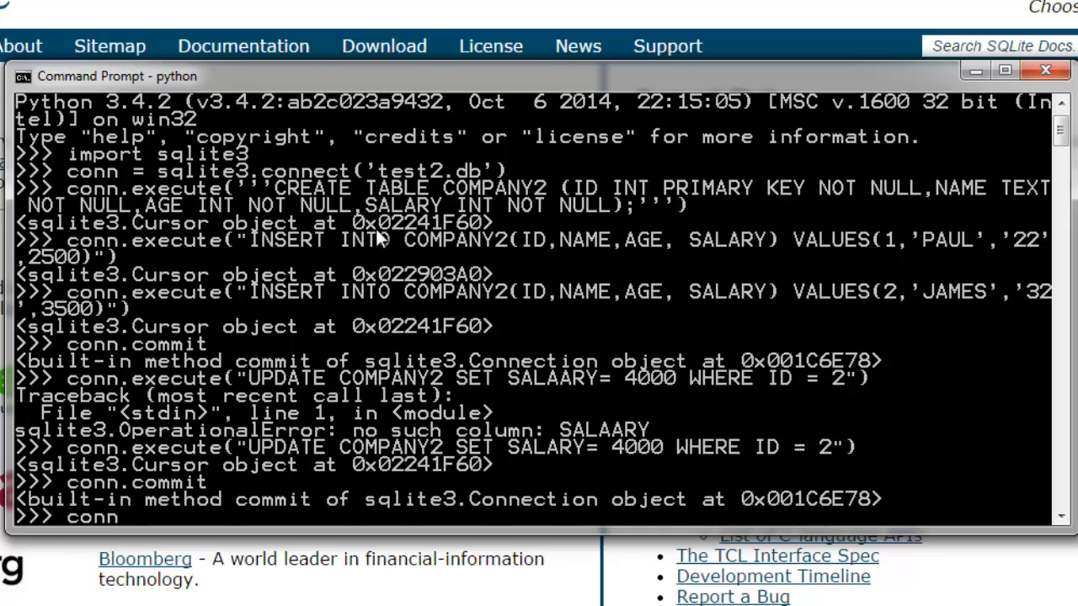
text(.execute)
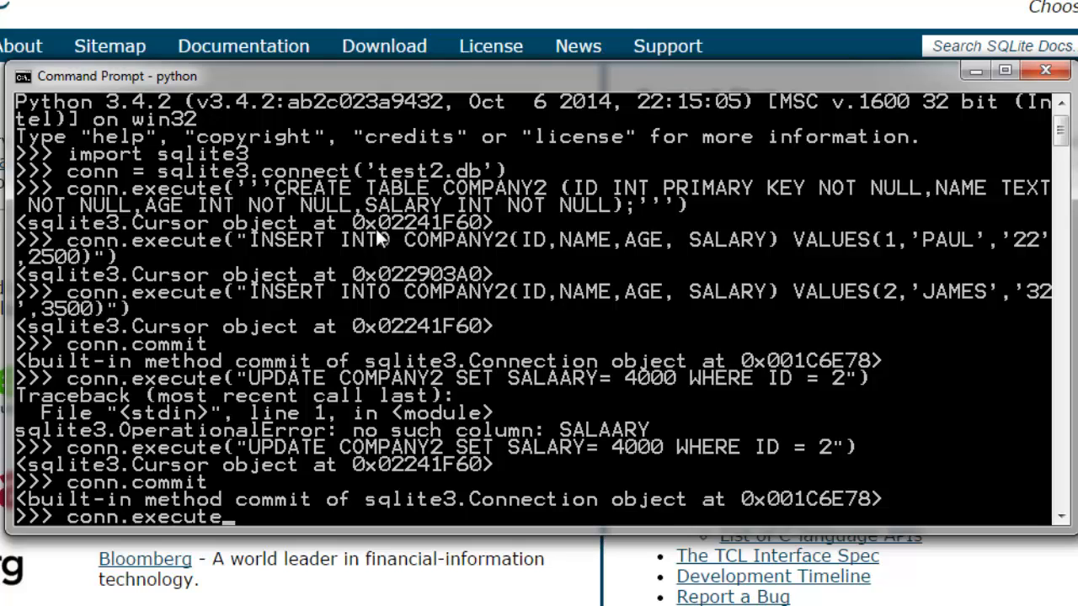
text(()
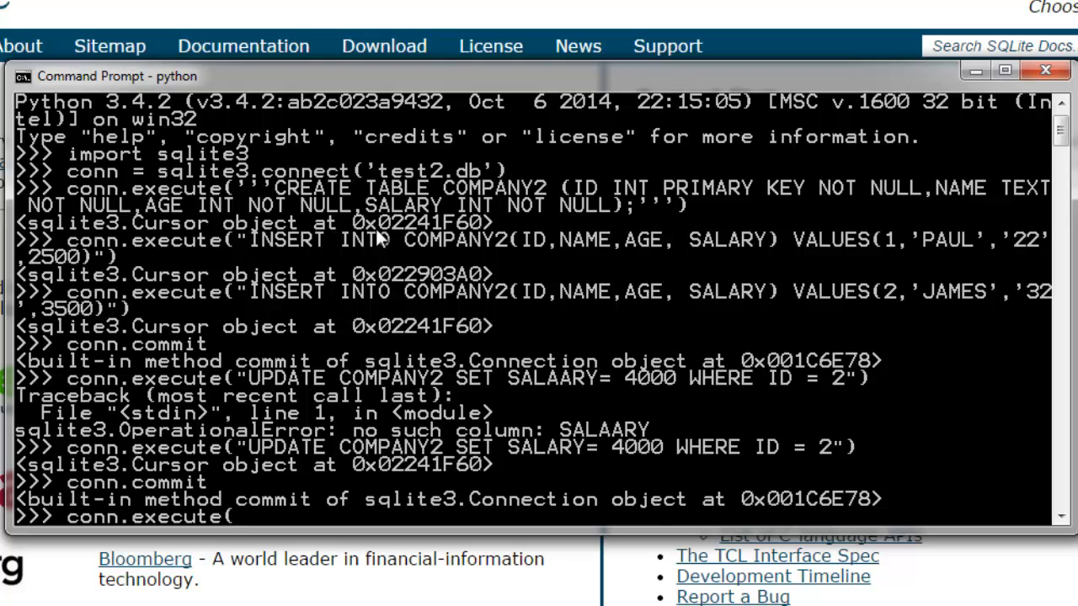
text("DELETE)
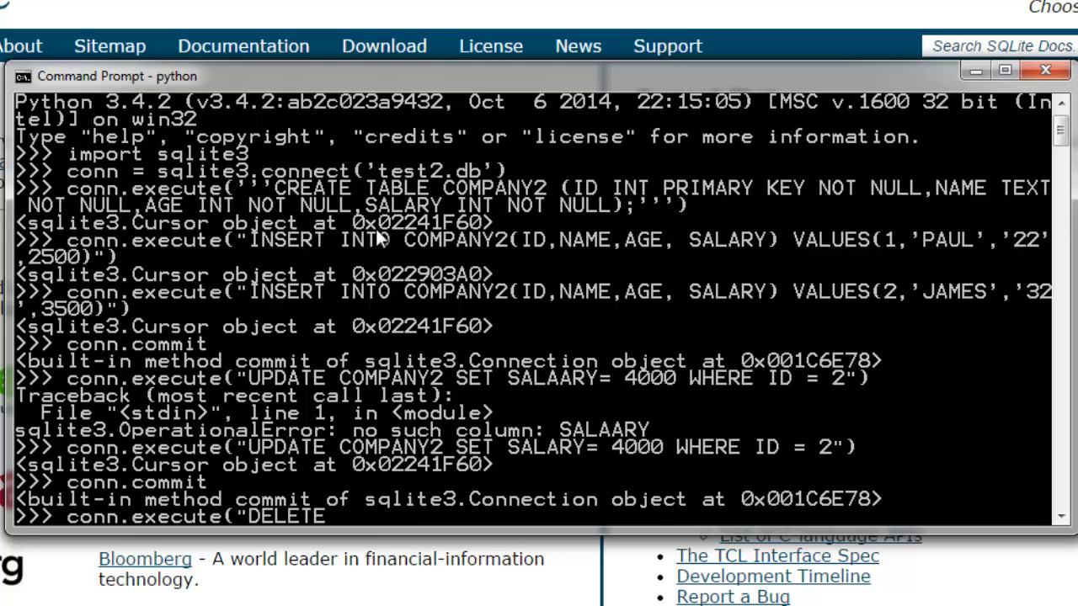
- Execute DELETE FROM COMPANY2 WHERE ID=2
text(FROM)
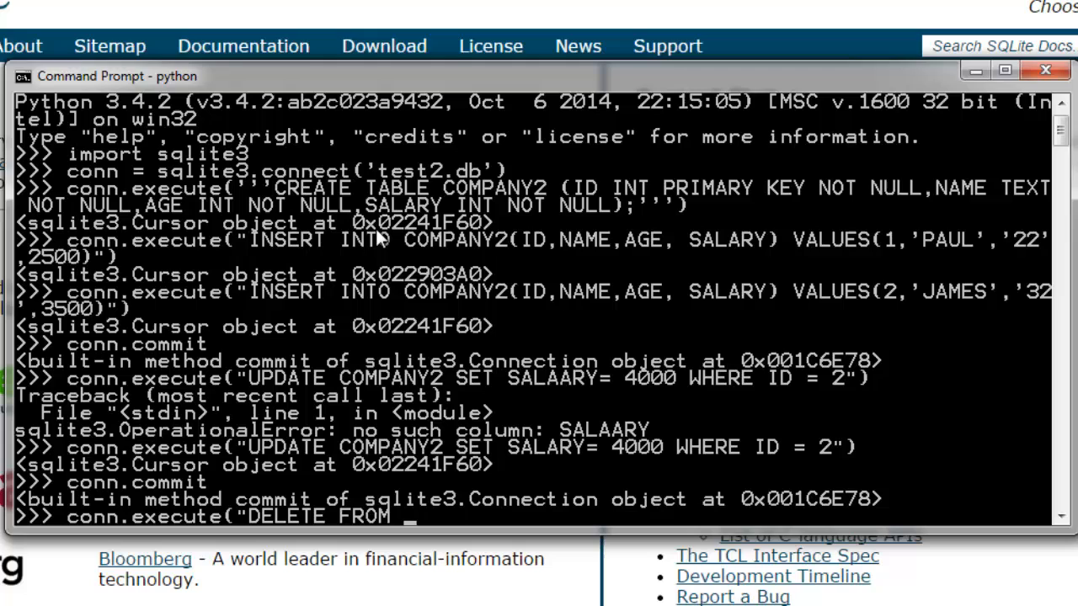
text(COMPANY2)
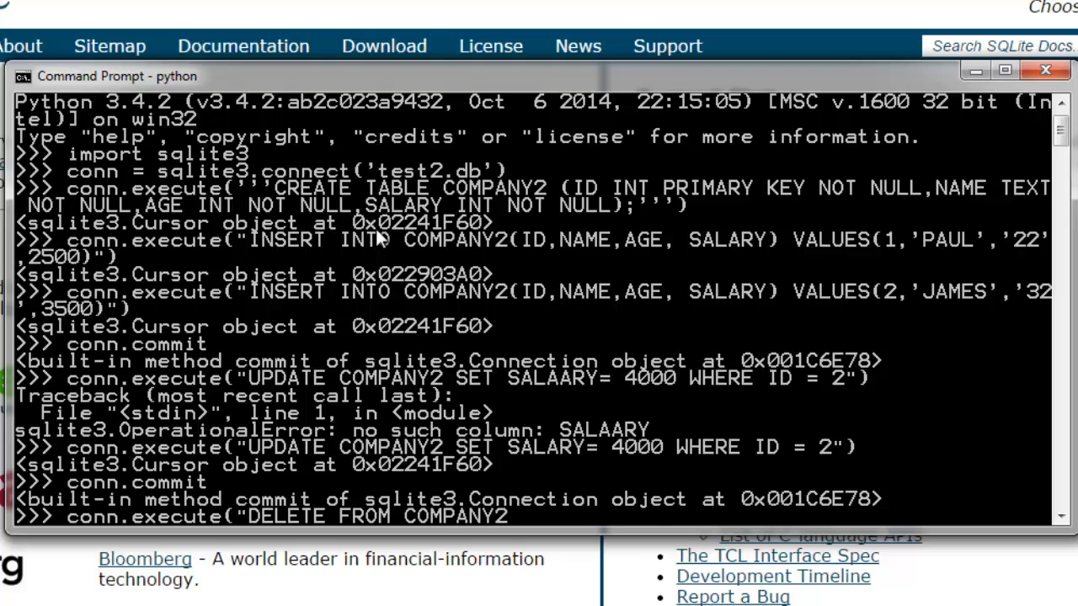
text(WHERE)
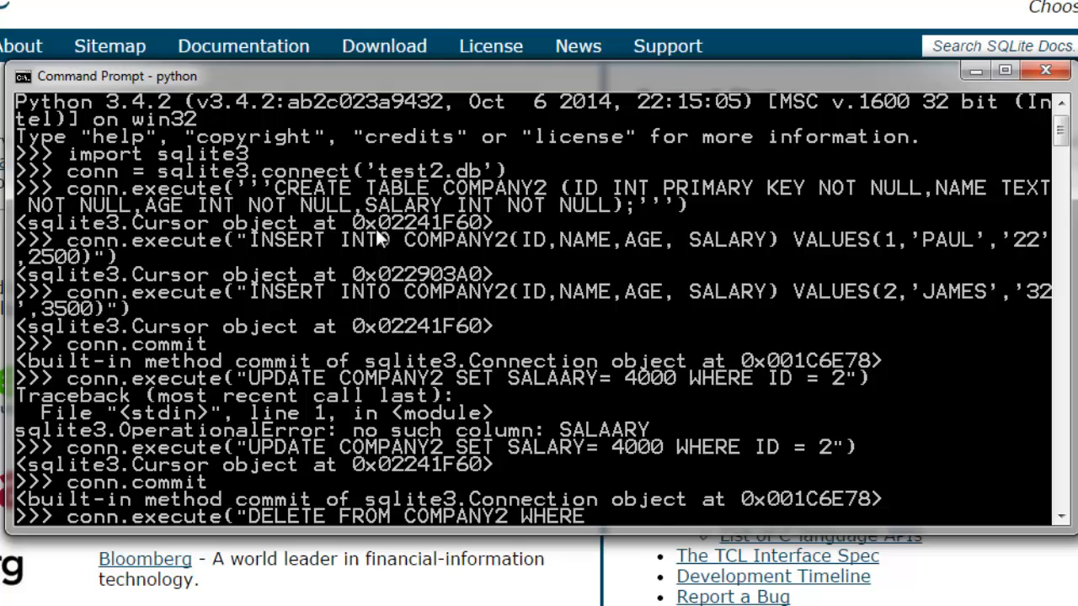
text(ID=)
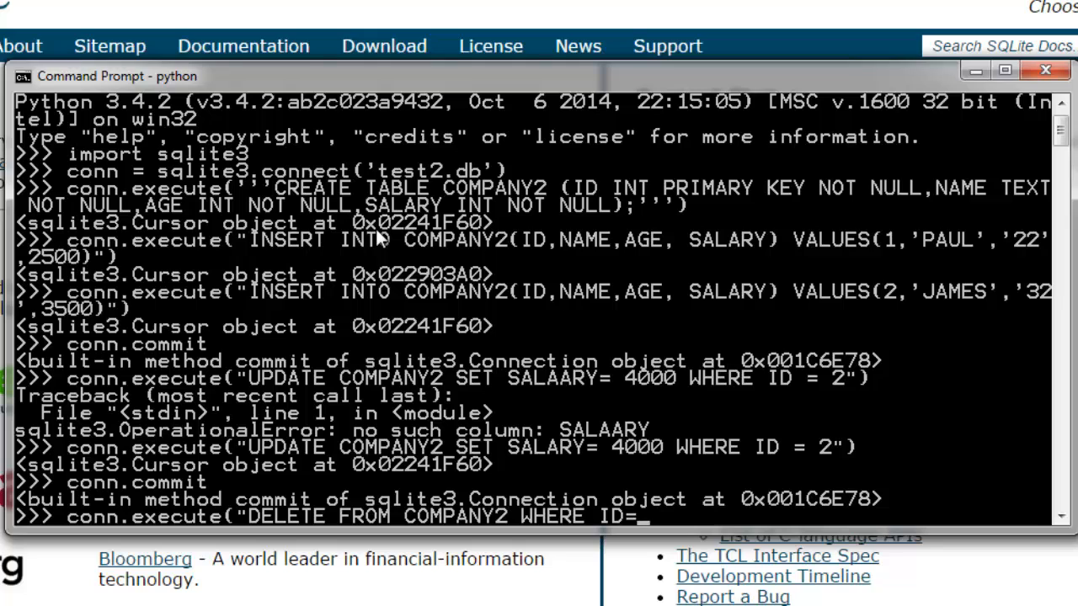
text(2"))
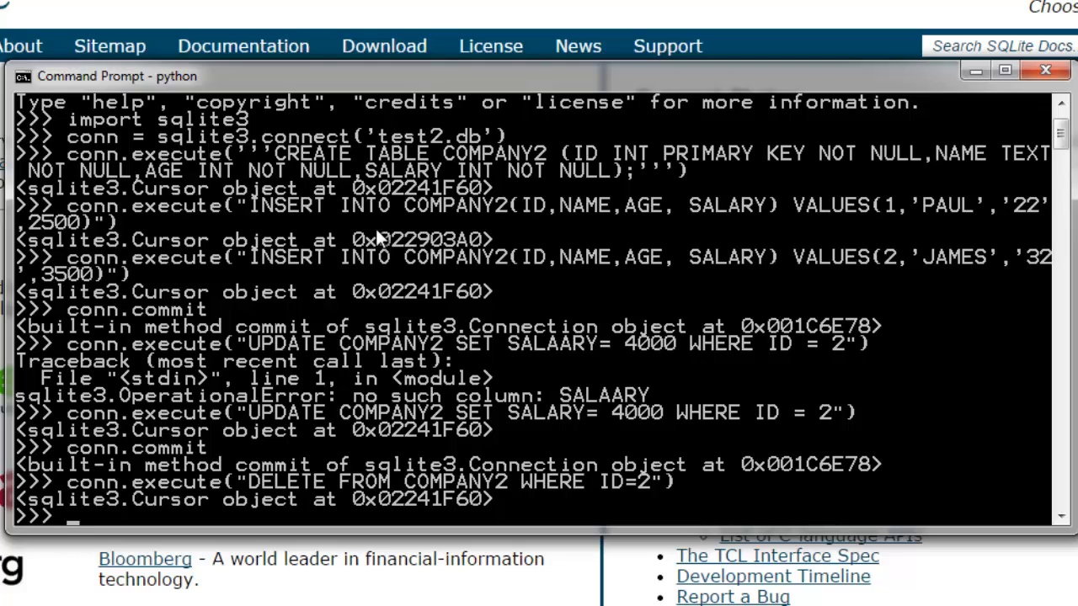
text(C)
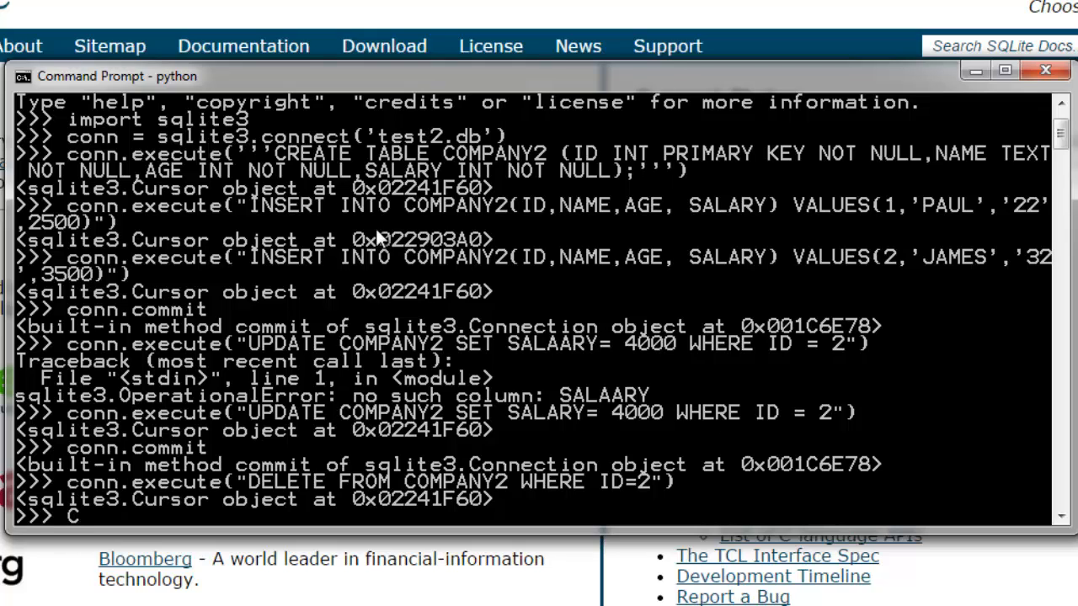
- Enter conn.commit for the deletion and close the connection with conn.close()
text(onn.commit)
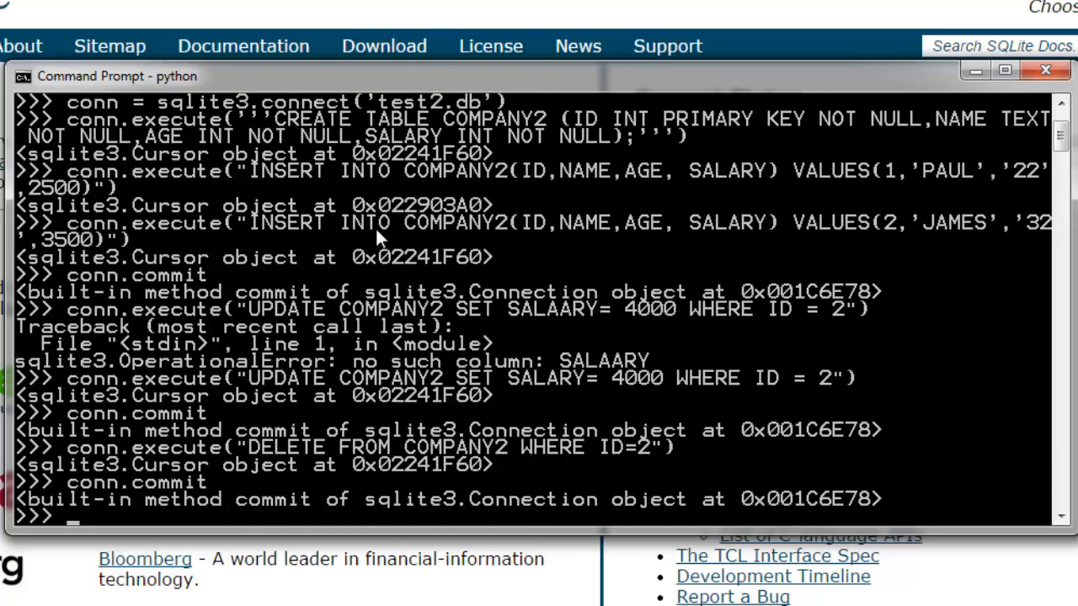
text(conn.cl)
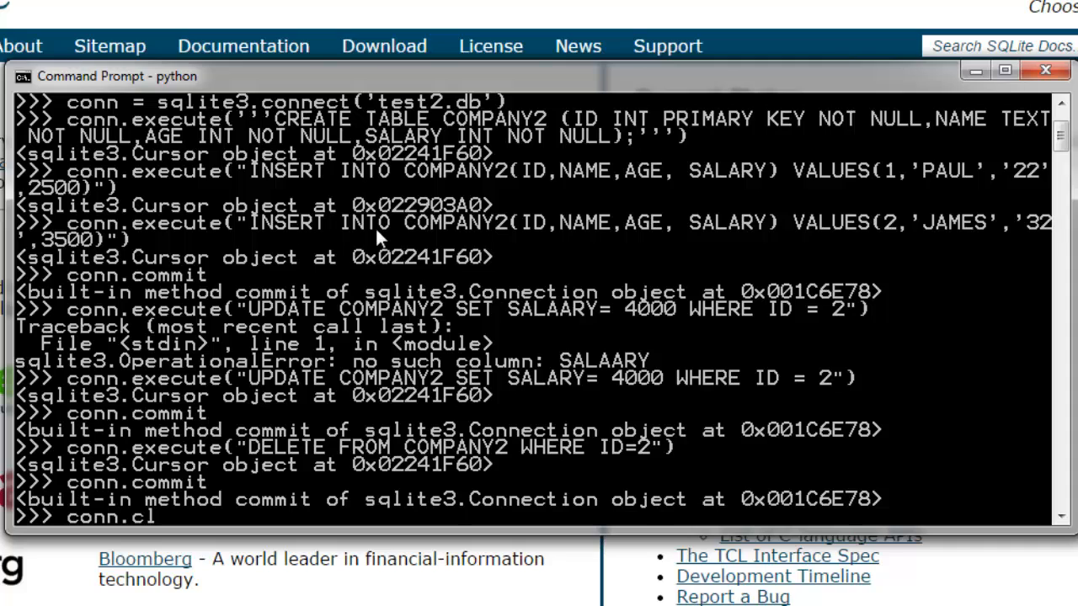
text(ose())
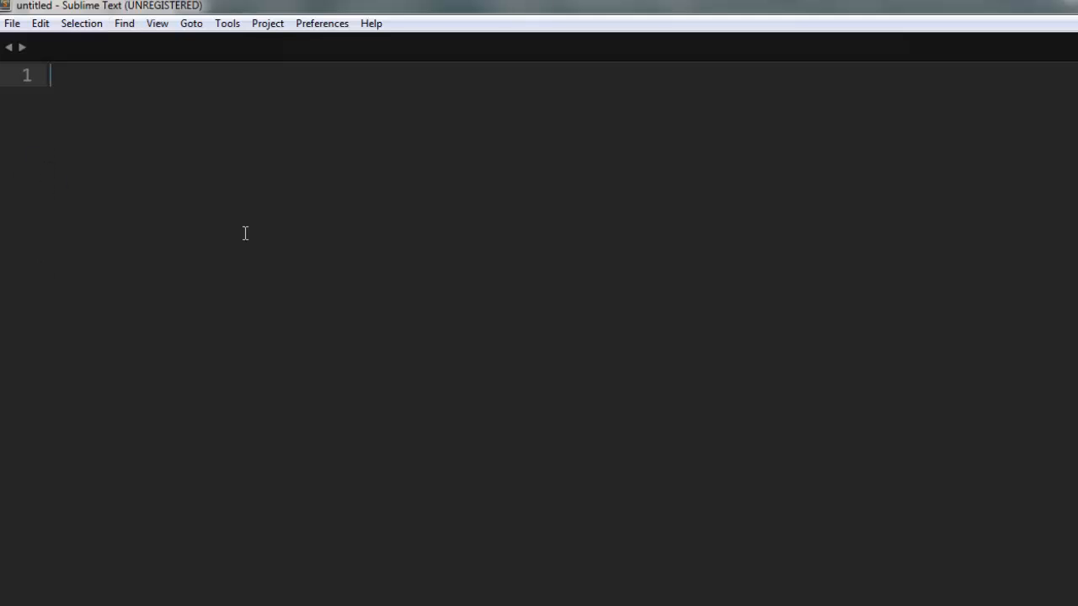
mouse_move(85, 456)
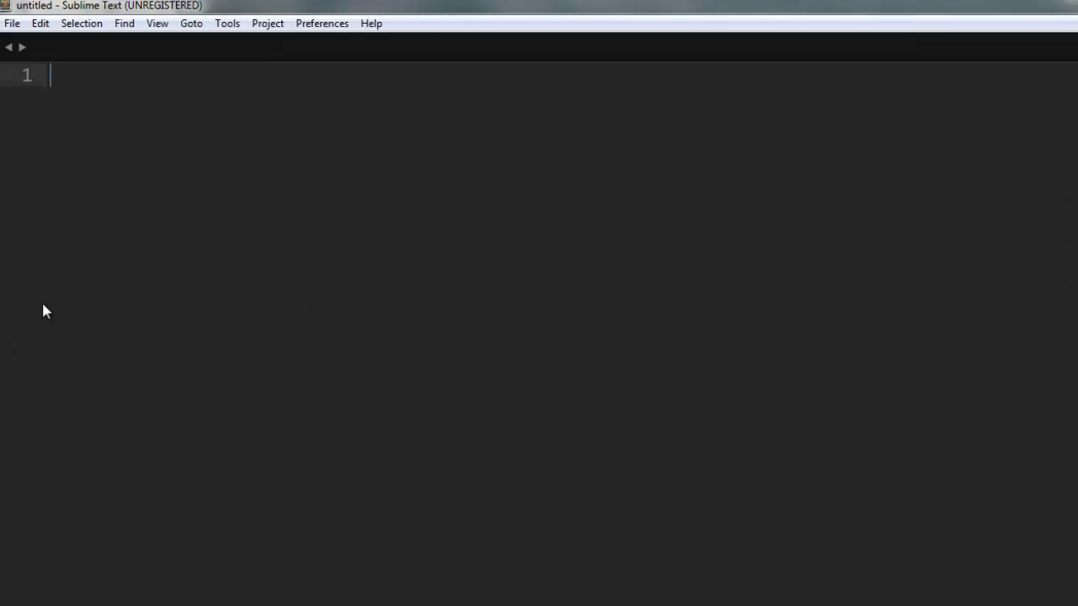
mouse_move(181, 266)
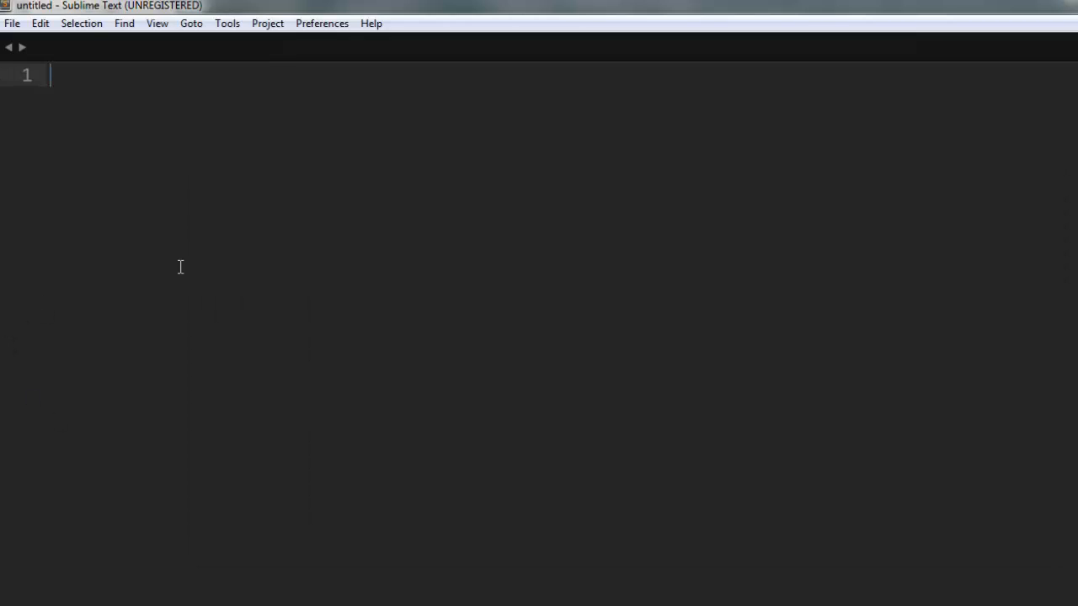